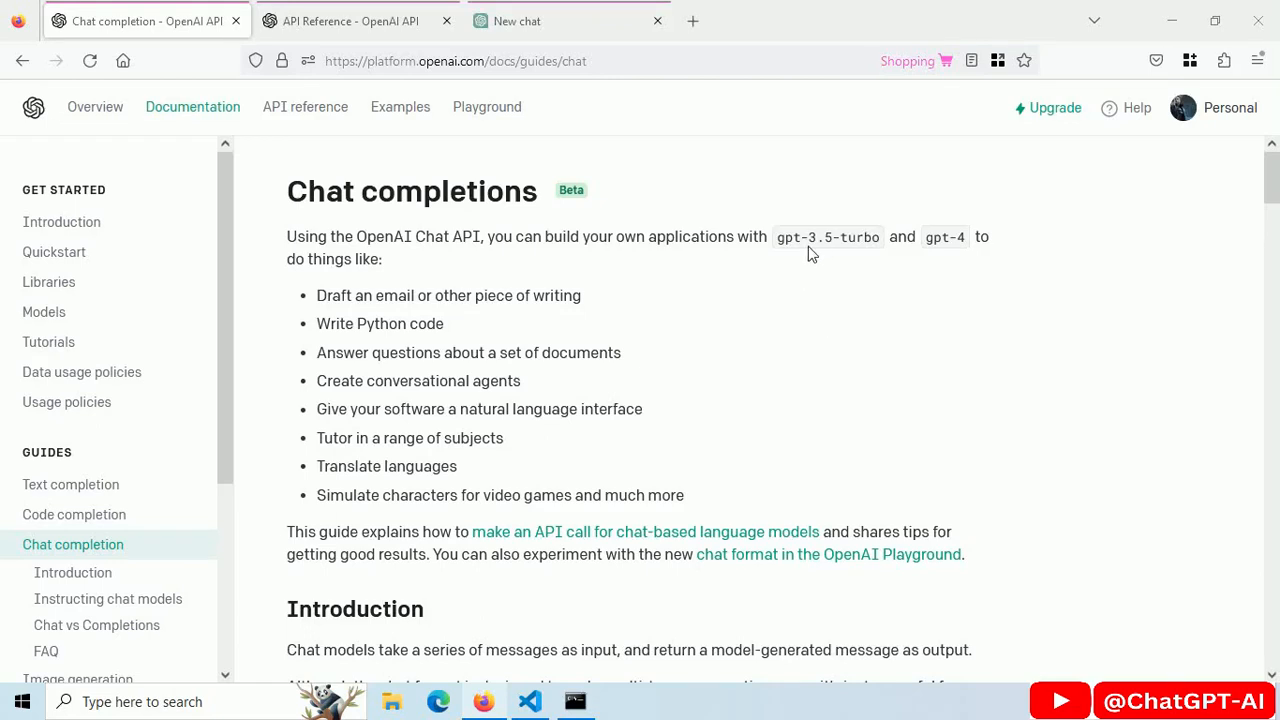
pyautogui.moveTo(873, 256)
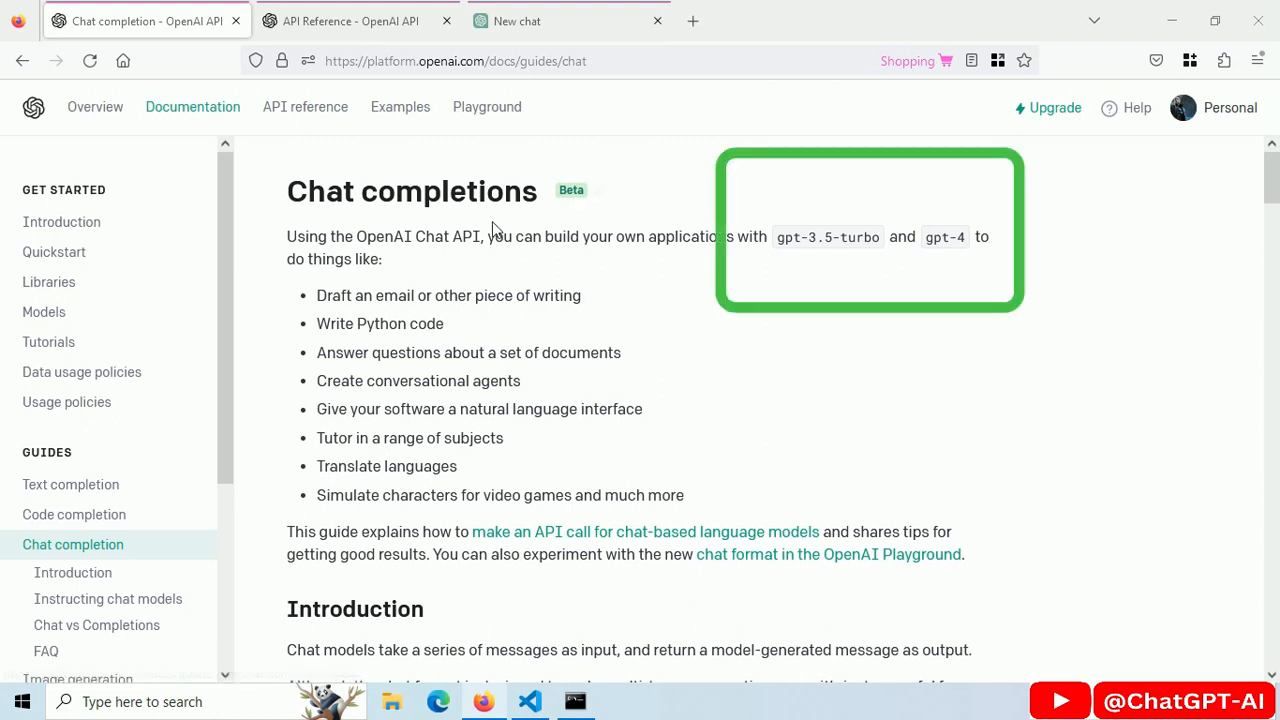
# - Ask ChatGPT for a Bootstrap/JavaScript index.html chat app posting messages to '/api' with styled bubbles
pyautogui.click(568, 20)
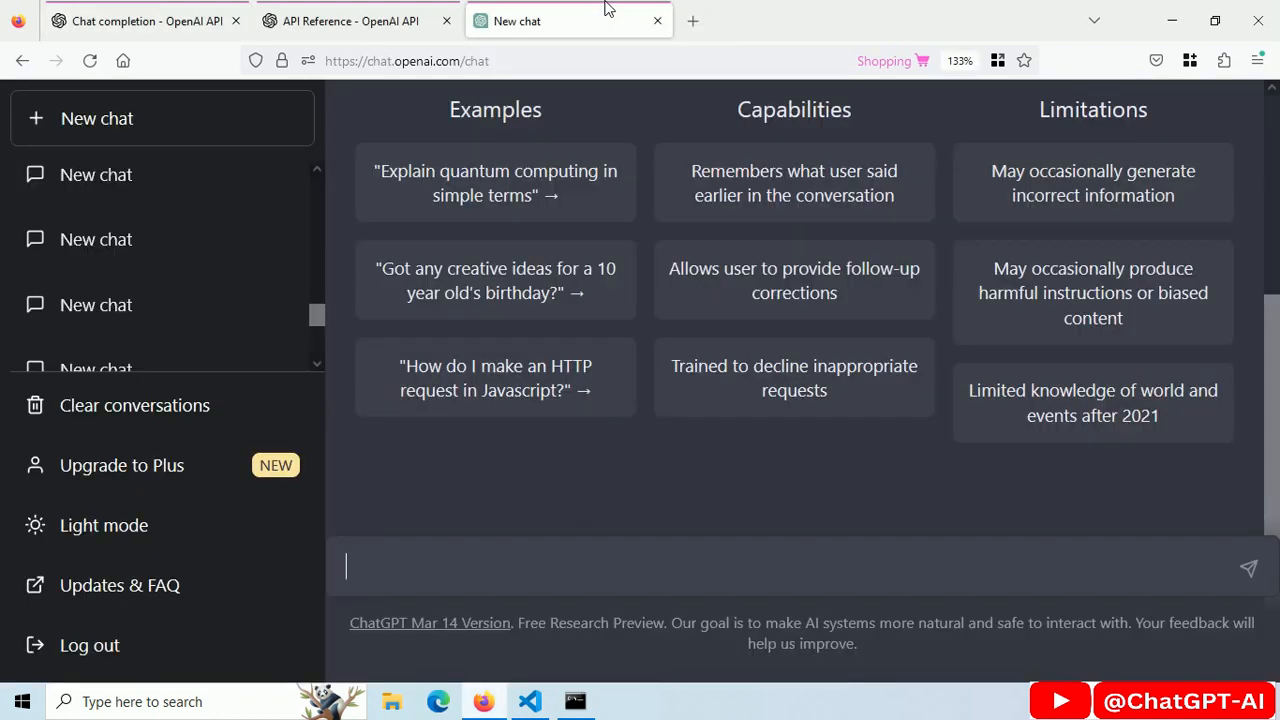
pyautogui.write('write code for index.html file using html, bootstrap and javascript. this is a chat app. user can write message. on')
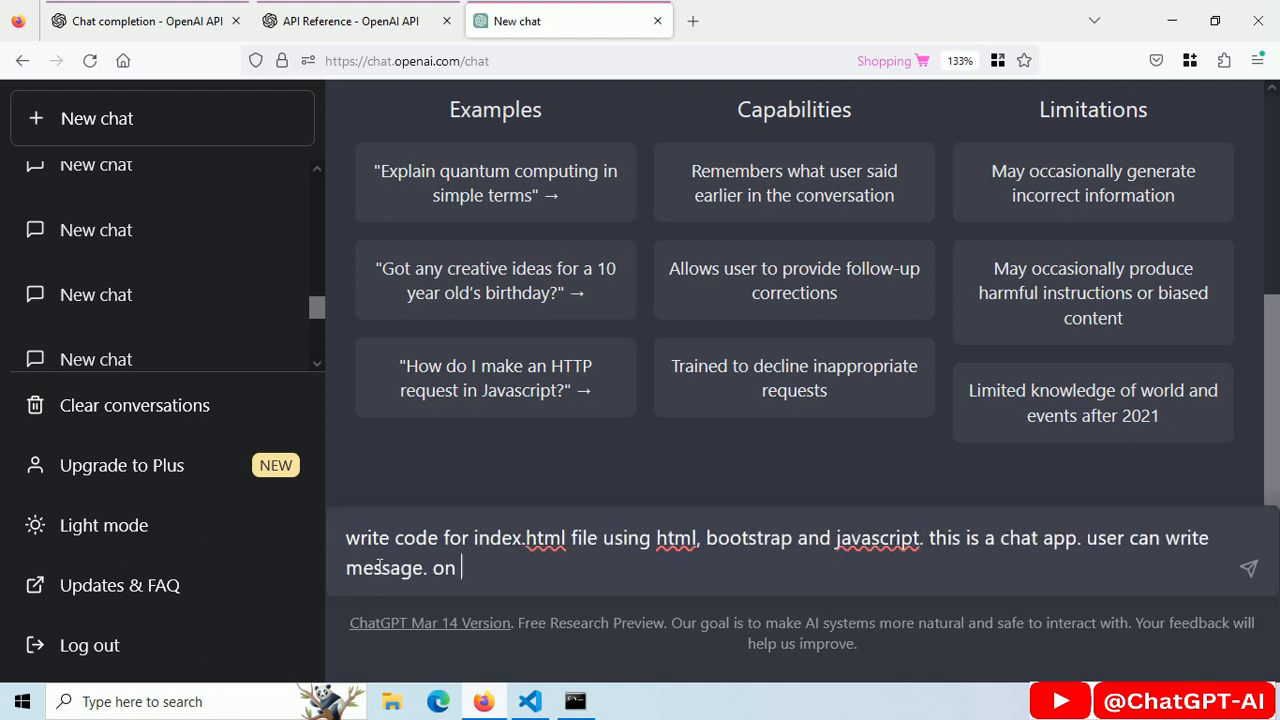
pyautogui.write('click send button, send the text message as string')
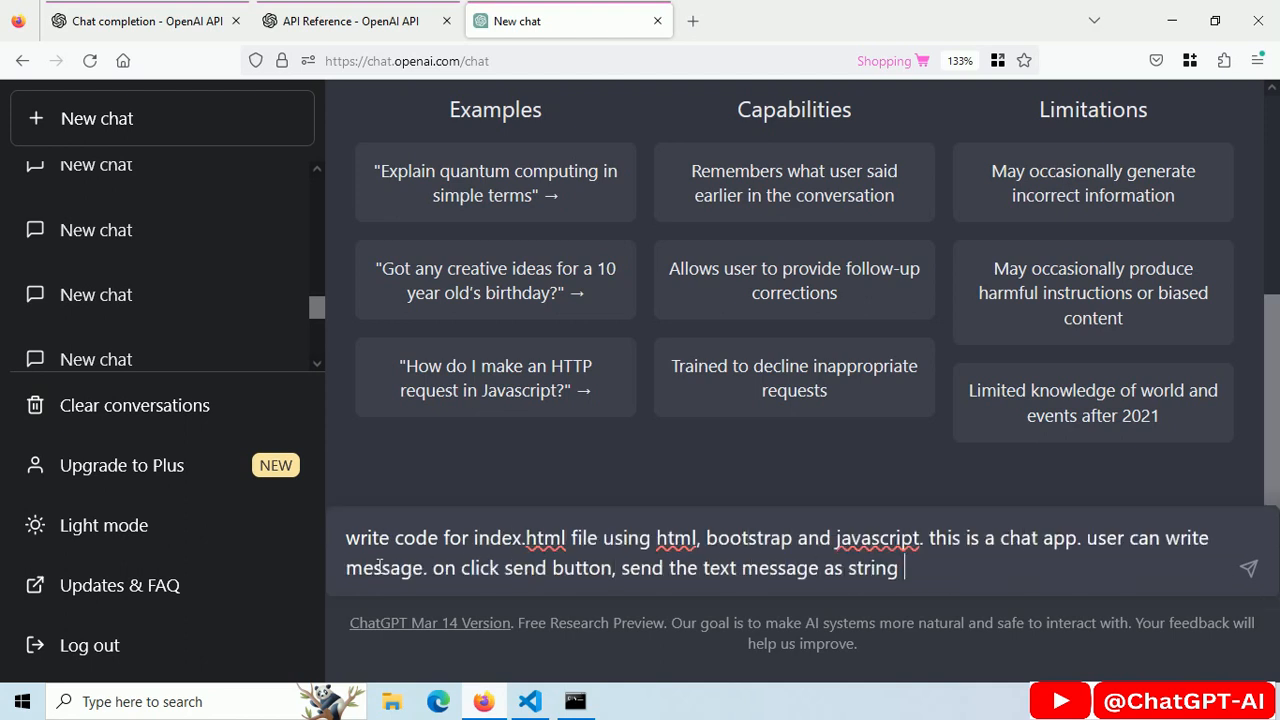
pyautogui.write("to '/api' route as POST request.")
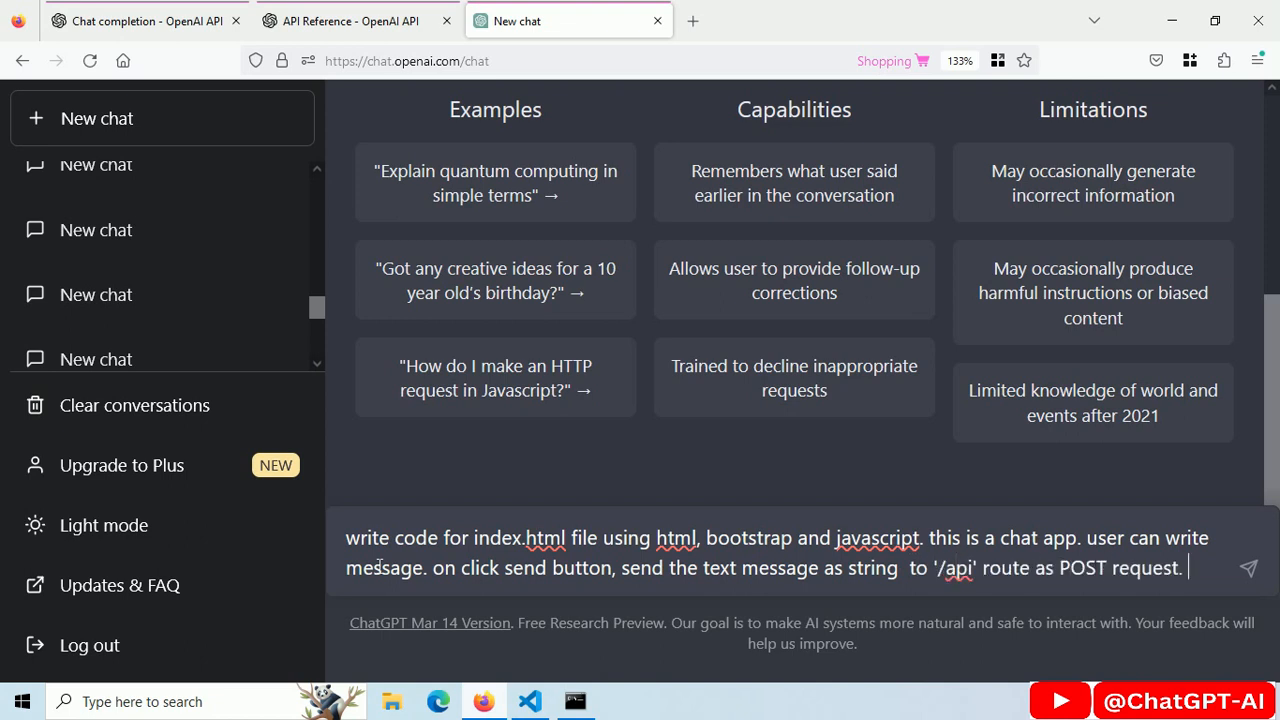
pyautogui.write('and then display the response in the chat. also add')
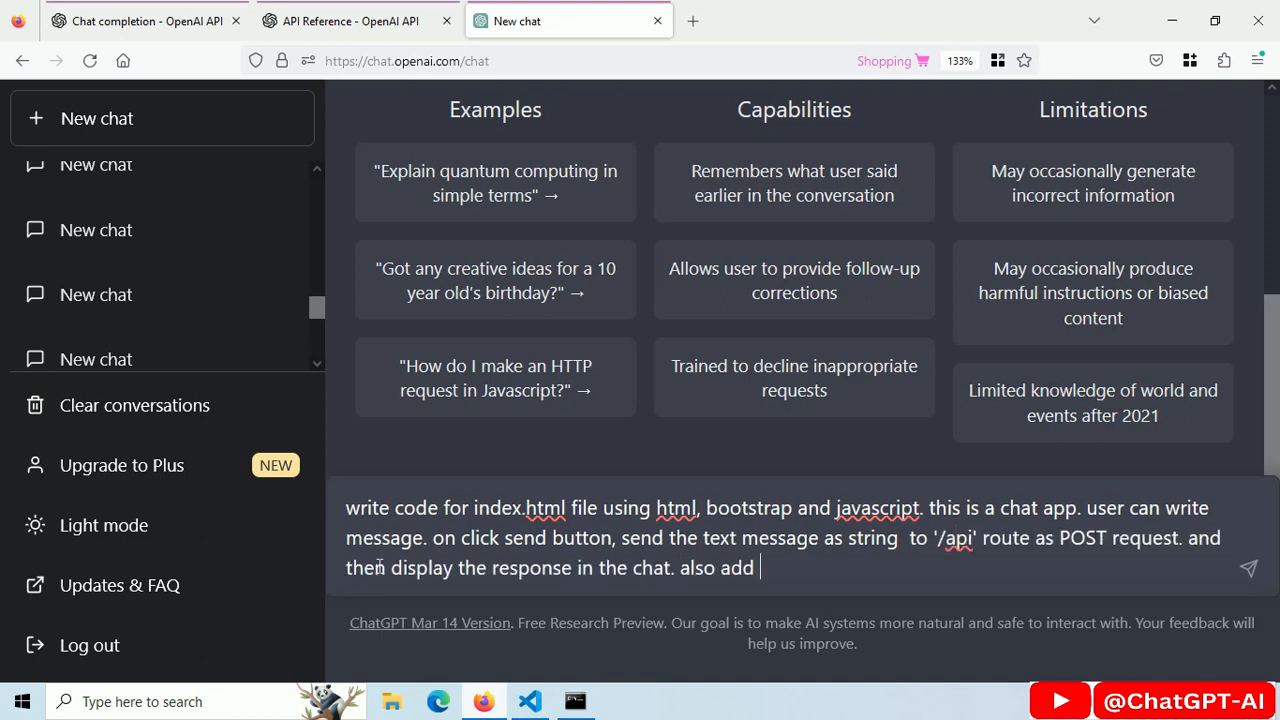
pyautogui.write('different background color for message from user and messages from')
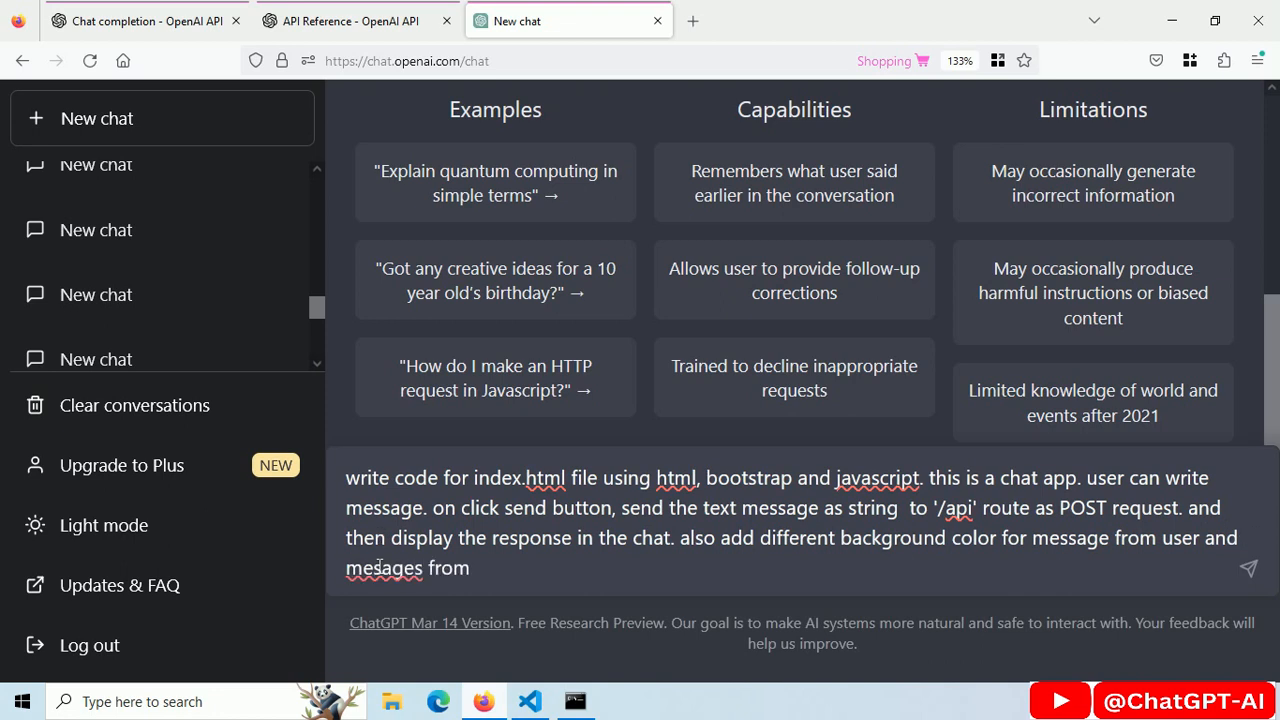
pyautogui.write('response messages. user messages are')
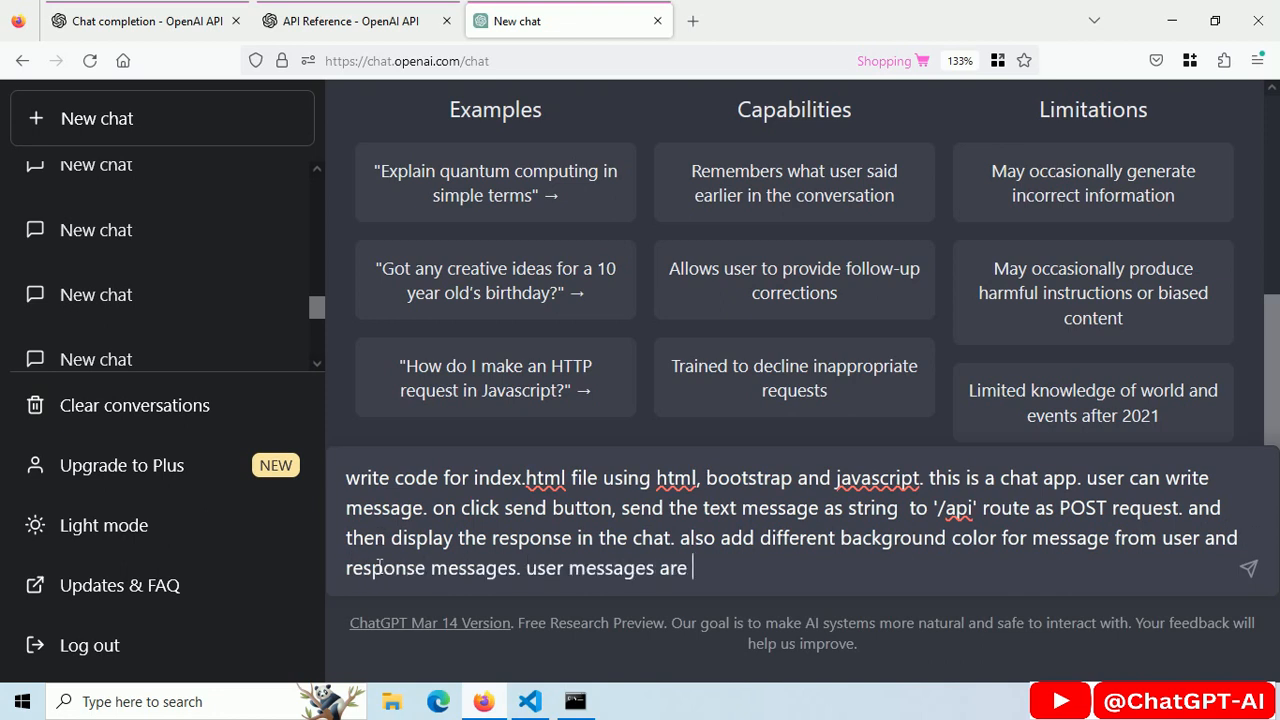
pyautogui.write('make it look like a chat')
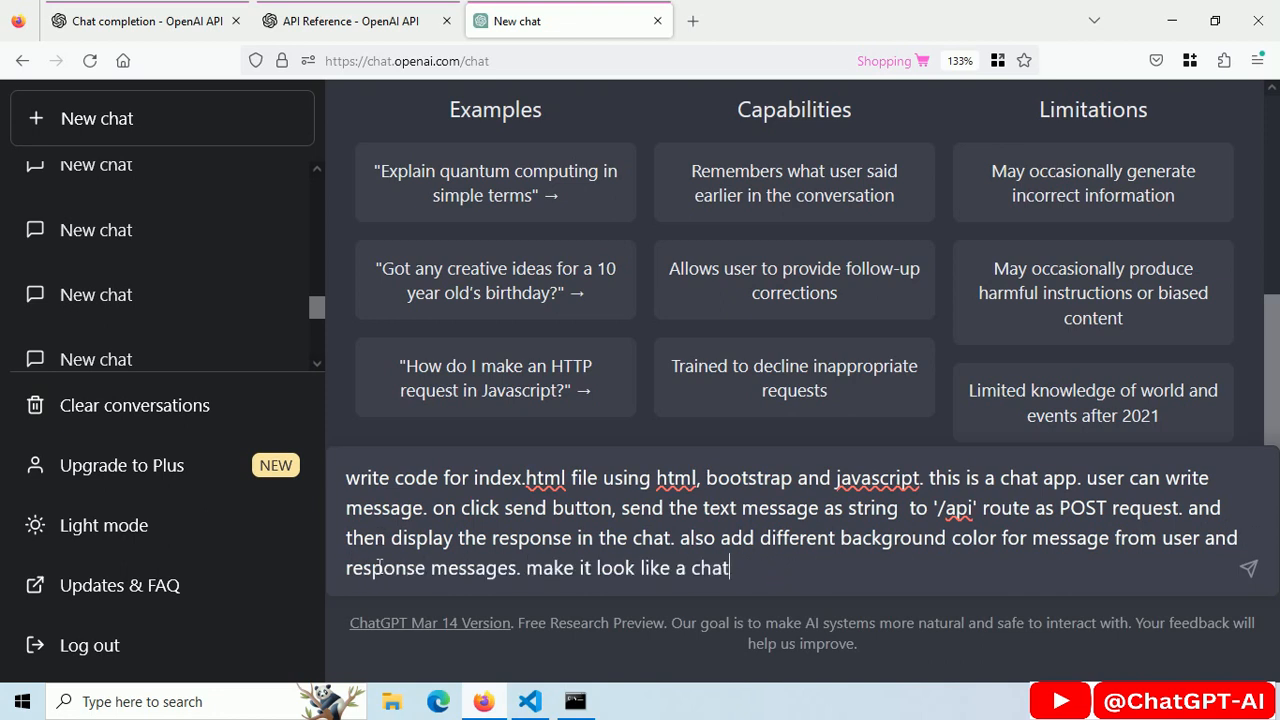
pyautogui.click(1249, 568)
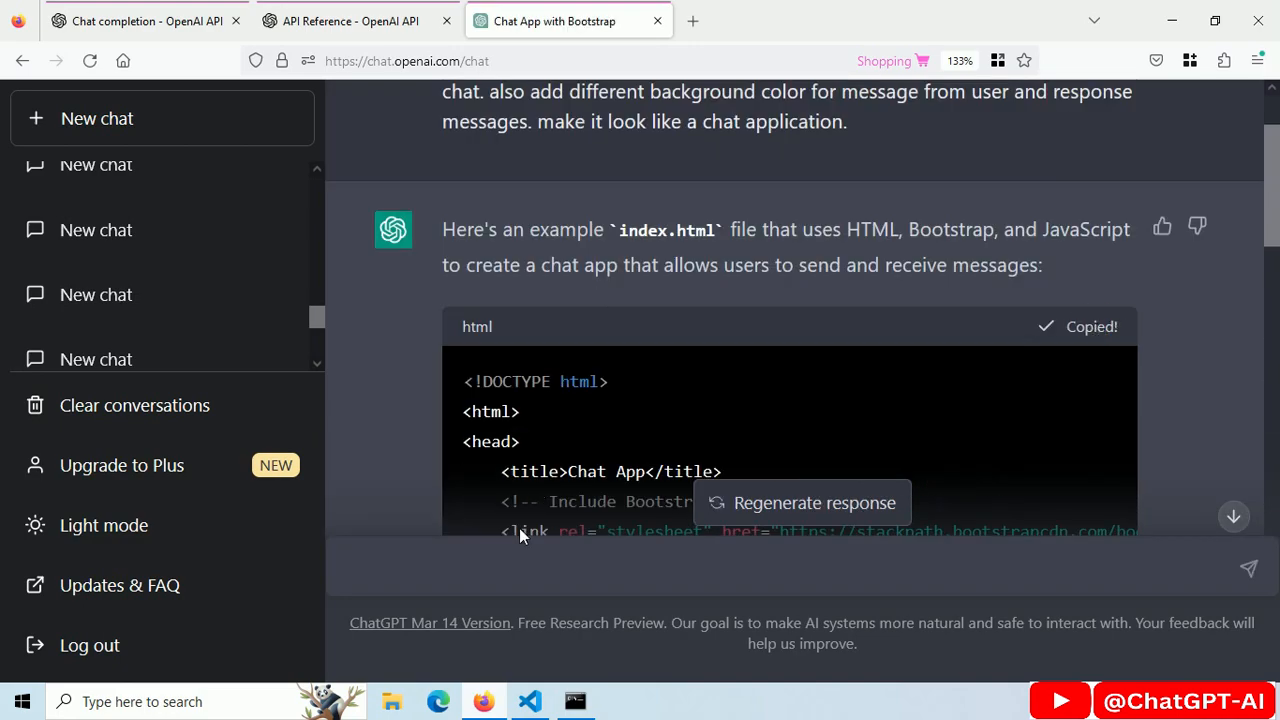
# - Request Flask server code with a '/' route returning index.html and an /api POST route
pyautogui.click(529, 701)
pyautogui.write("write code for python flask server, '")
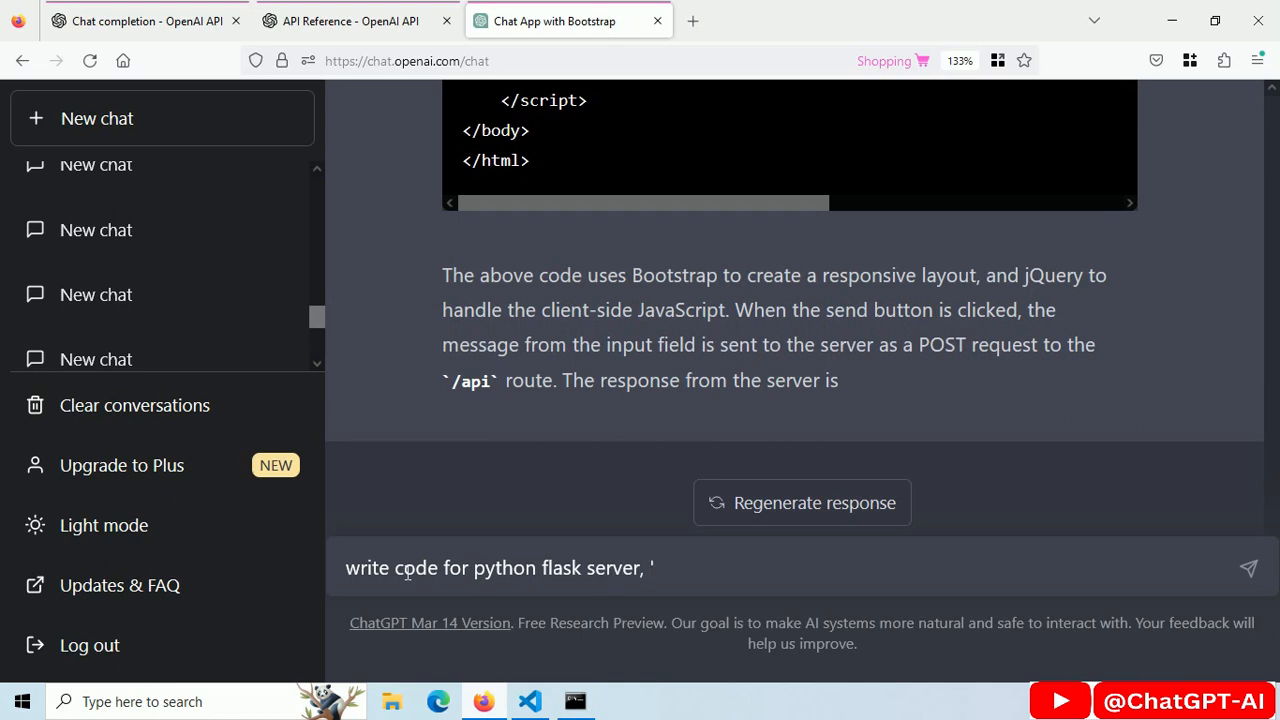
pyautogui.write("/ default route that return index.html. and '/api' route with POST")
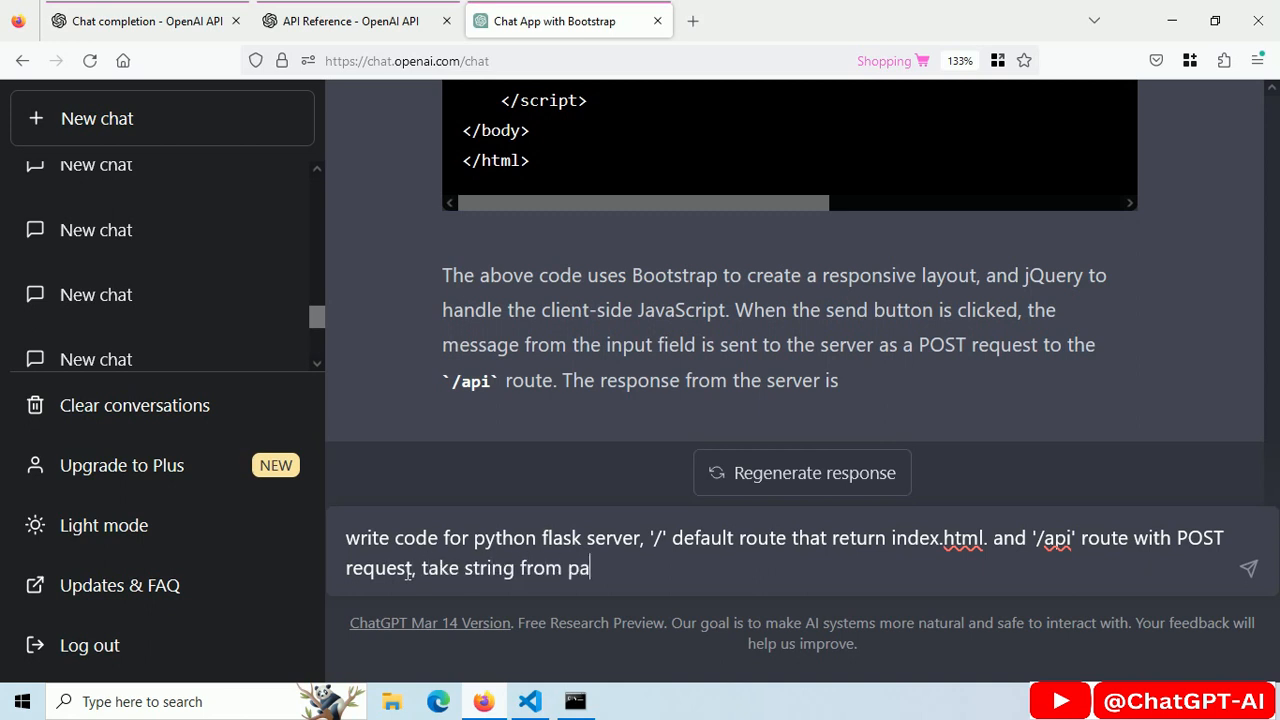
pyautogui.write('rameter and us')
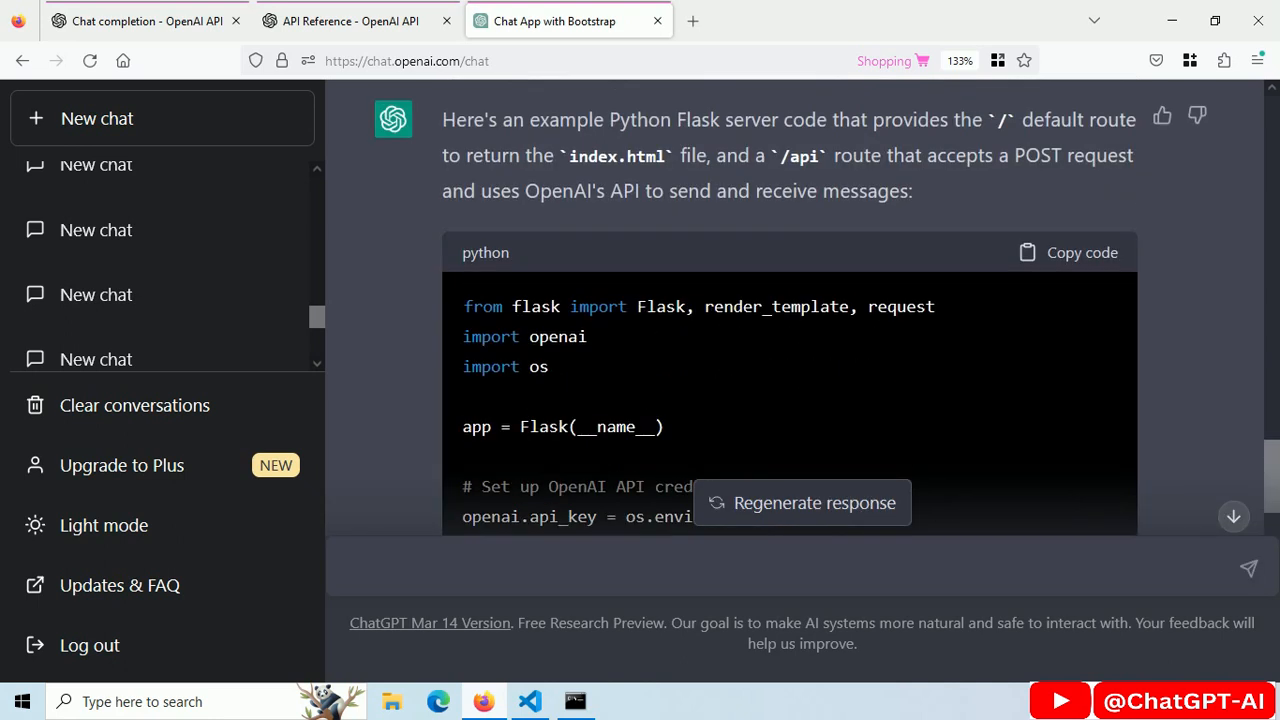
# - Ask ChatGPT 'do you know about gpt' and highlight where it admits lacking API access
pyautogui.click(529, 701)
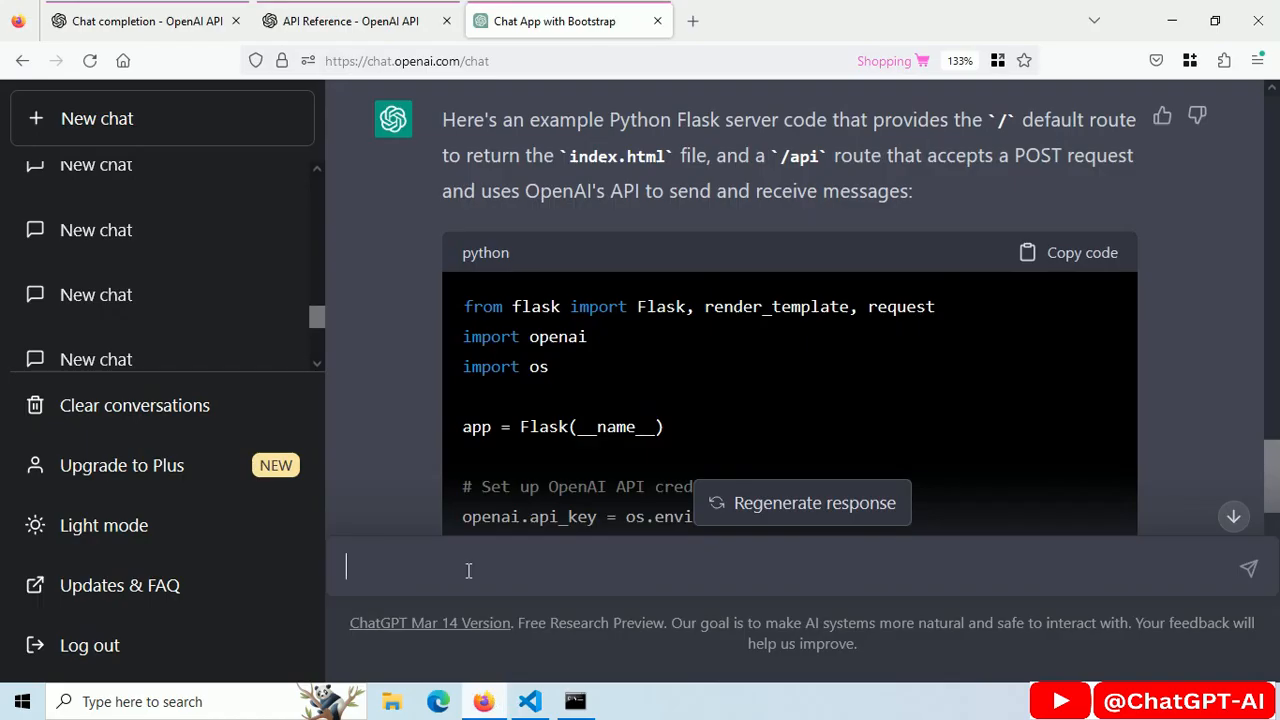
pyautogui.write('do you know about gpt')
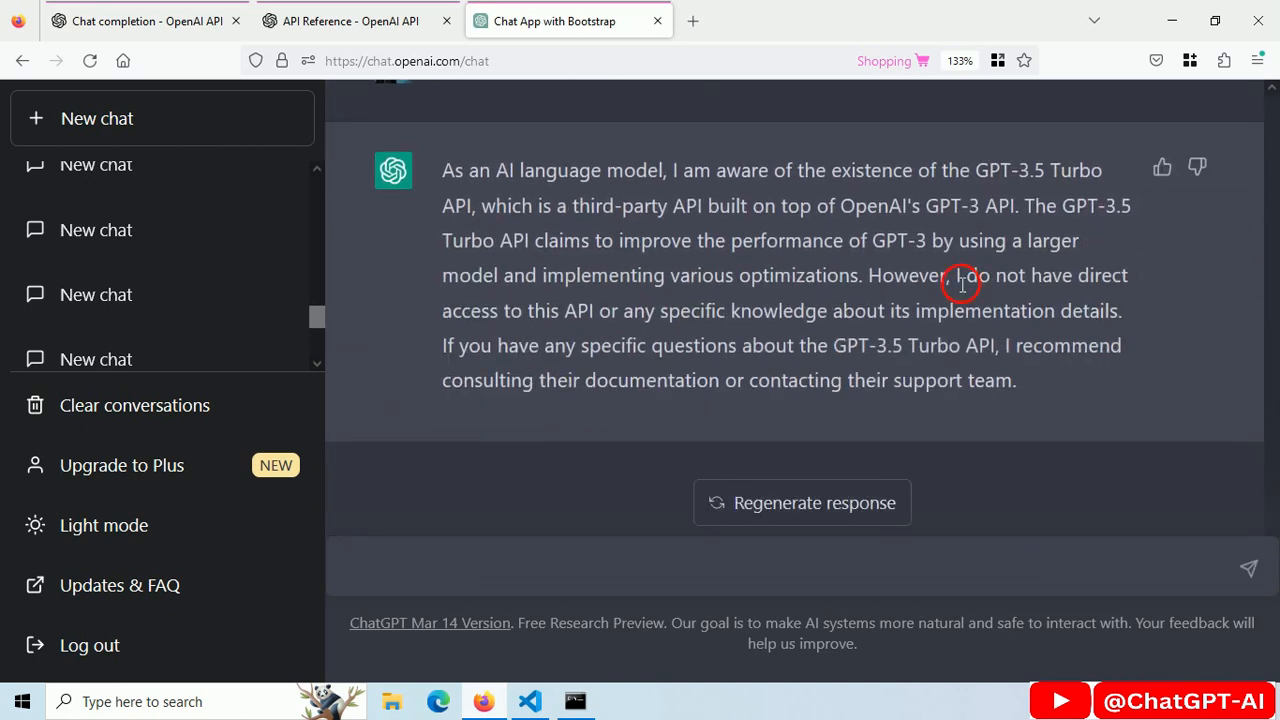
pyautogui.moveTo(954, 275); pyautogui.dragTo(900, 345)
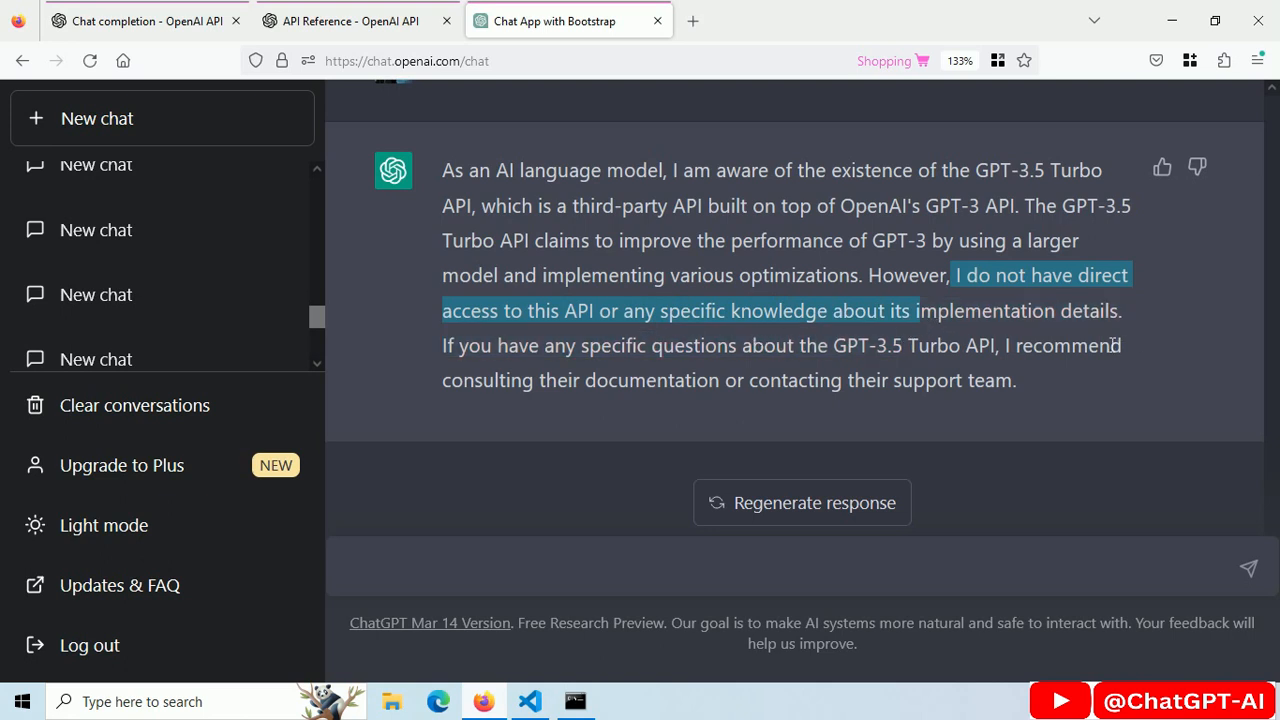
# - Copy the Python Create chat completion example from the OpenAI API reference
pyautogui.click(350, 21)
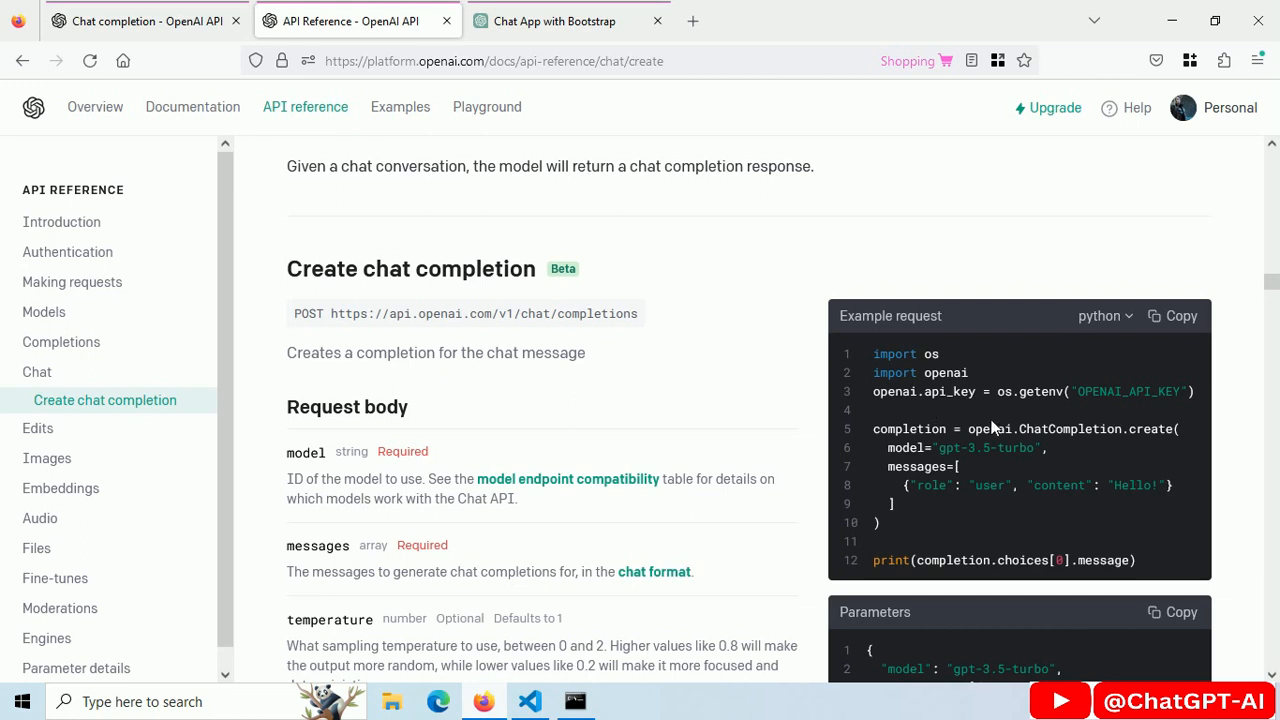
pyautogui.moveTo(885, 428)
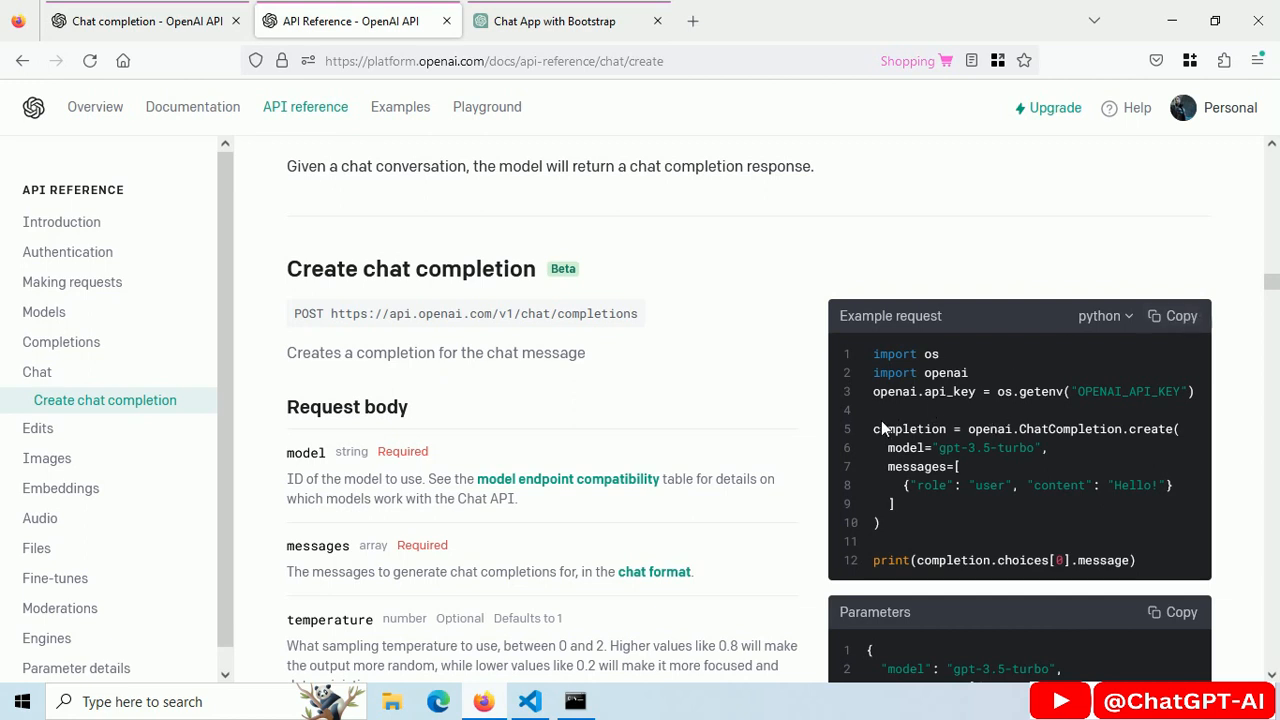
pyautogui.click(1180, 315)
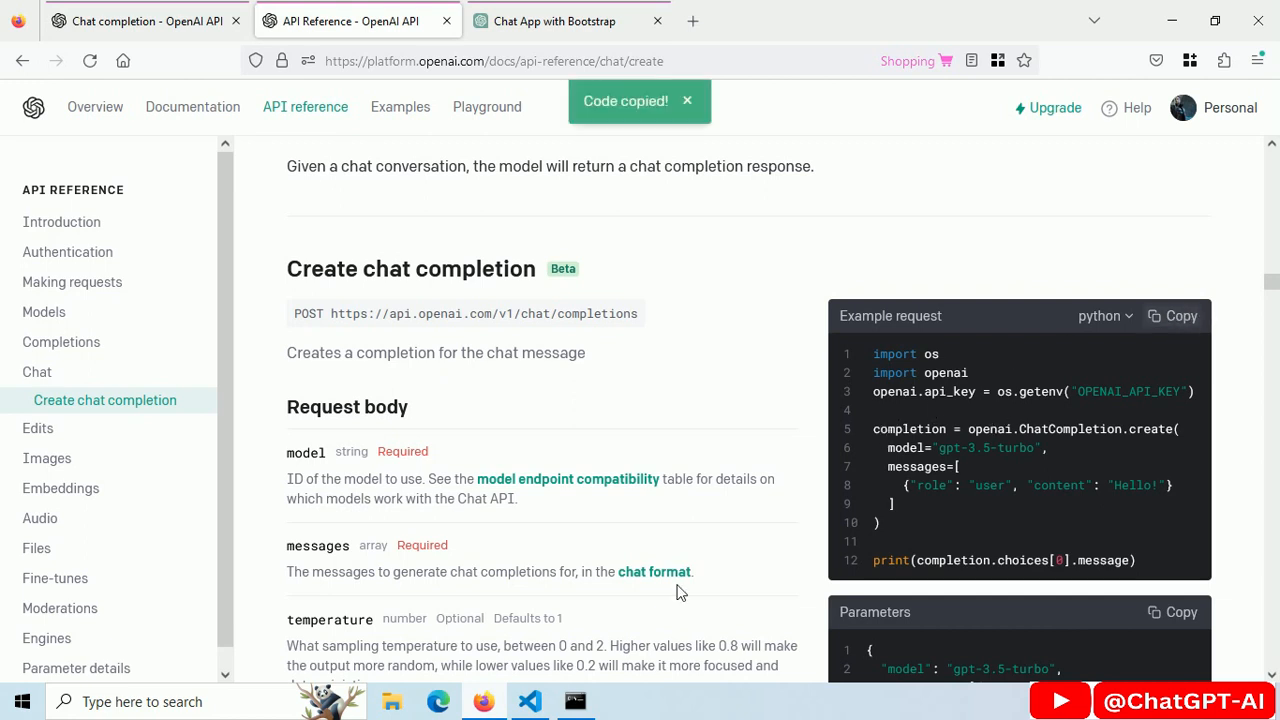
pyautogui.click(529, 701)
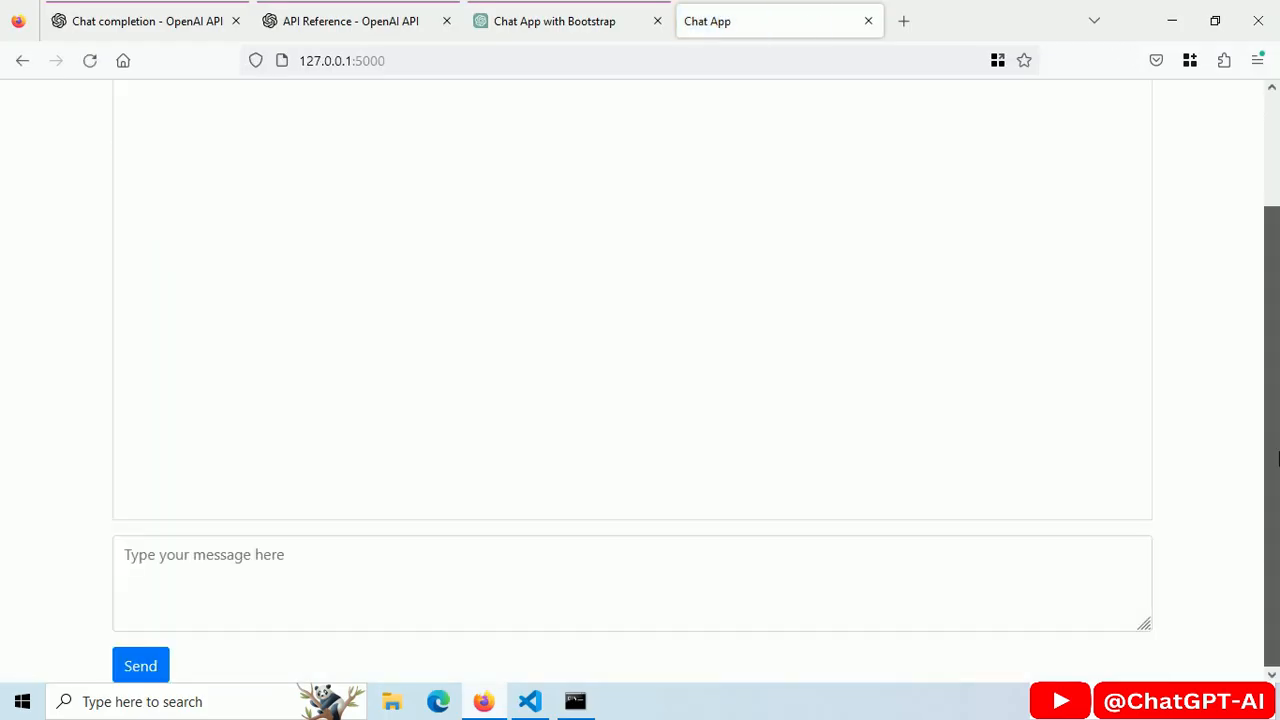
# - Send 'hello' in the local Chat App and scroll to the chat area
pyautogui.write('he')
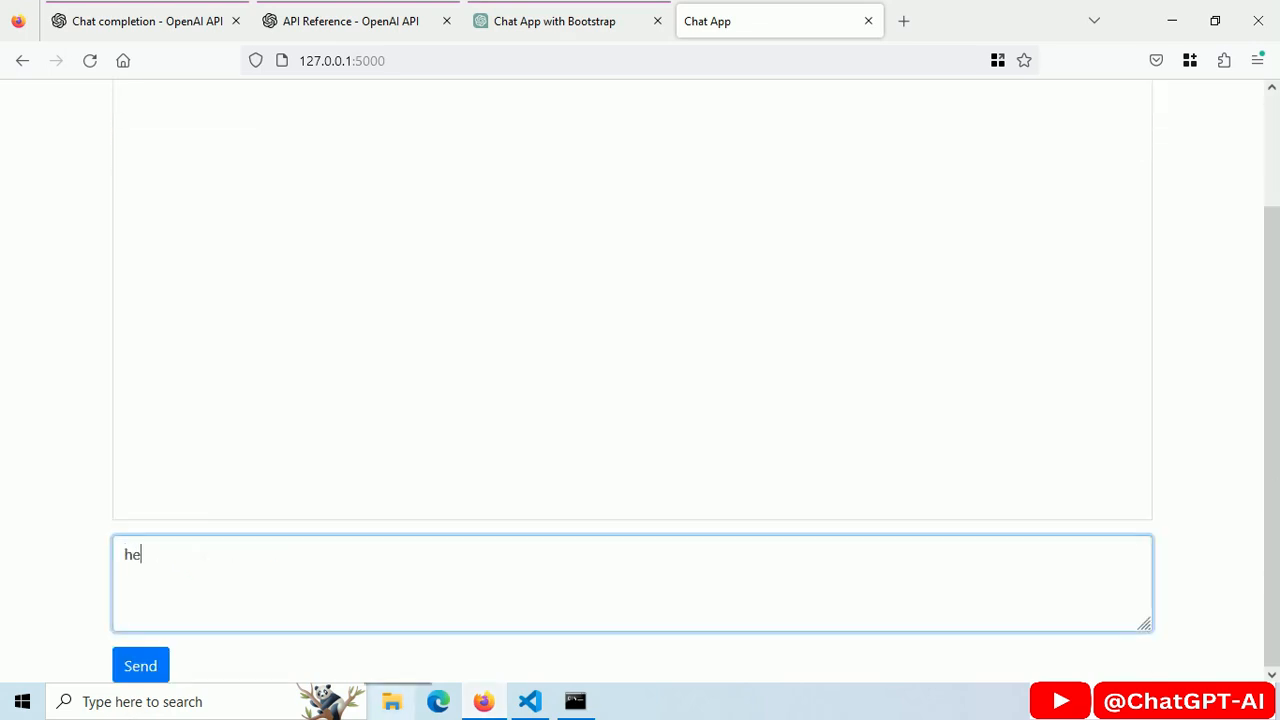
pyautogui.write('llo')
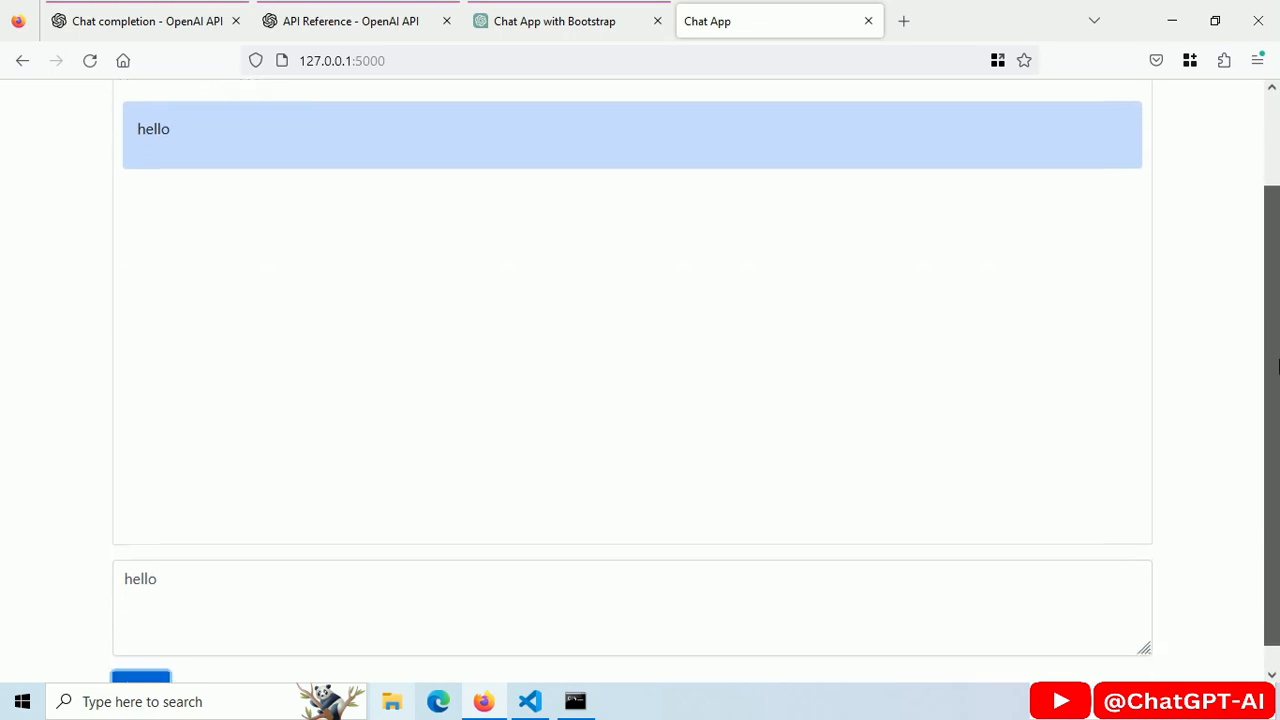
pyautogui.scroll(-3)
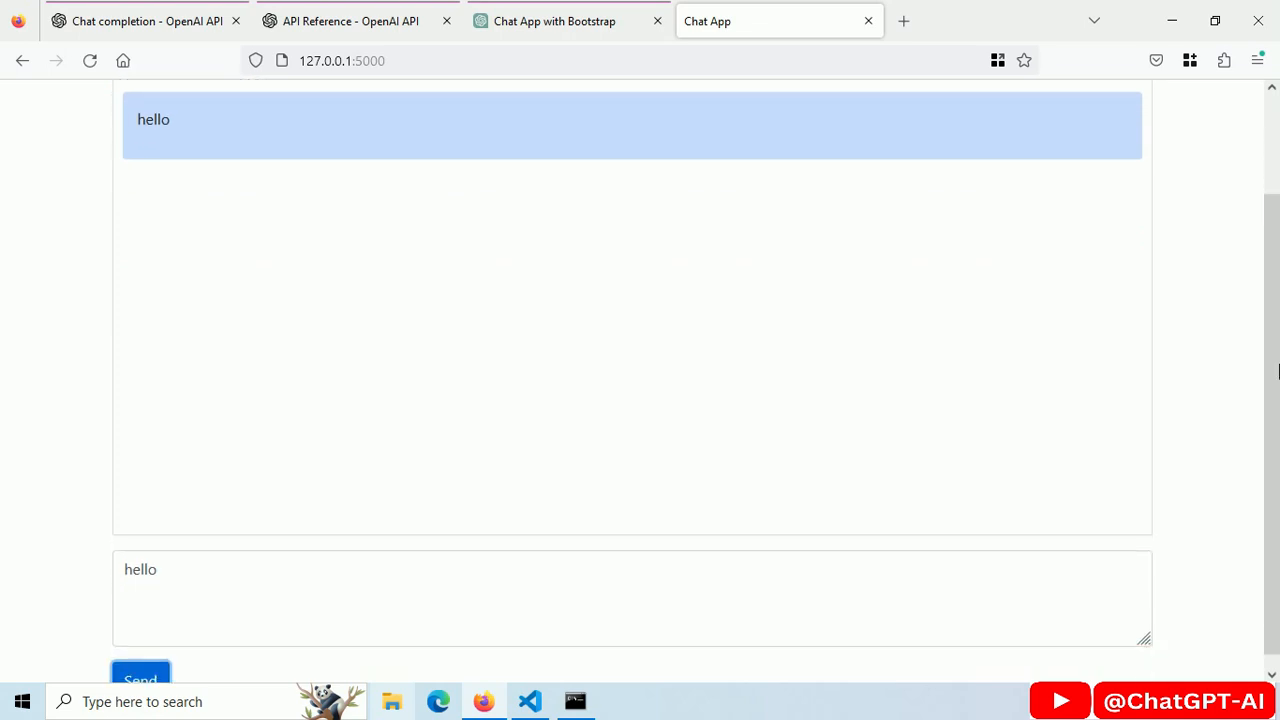
pyautogui.moveTo(605, 690)
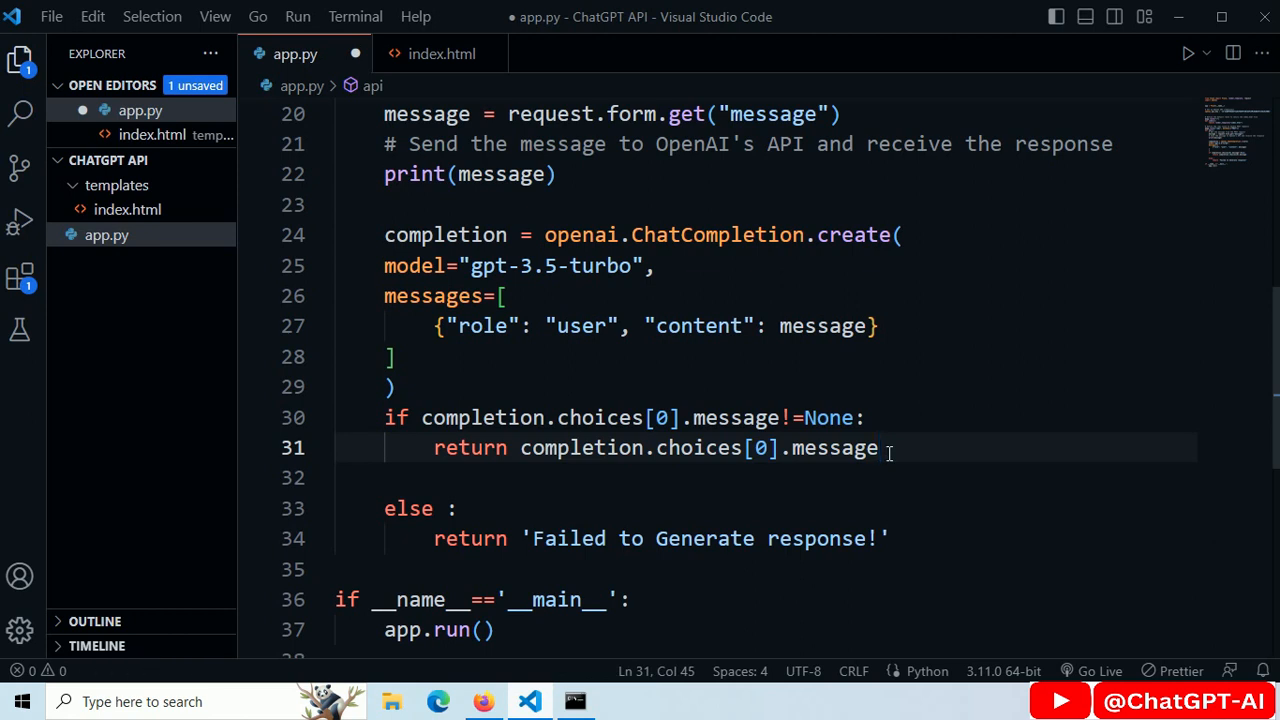
# - Save app.py and restart the Flask server with 'python app.py'
pyautogui.press('ctrl+s')
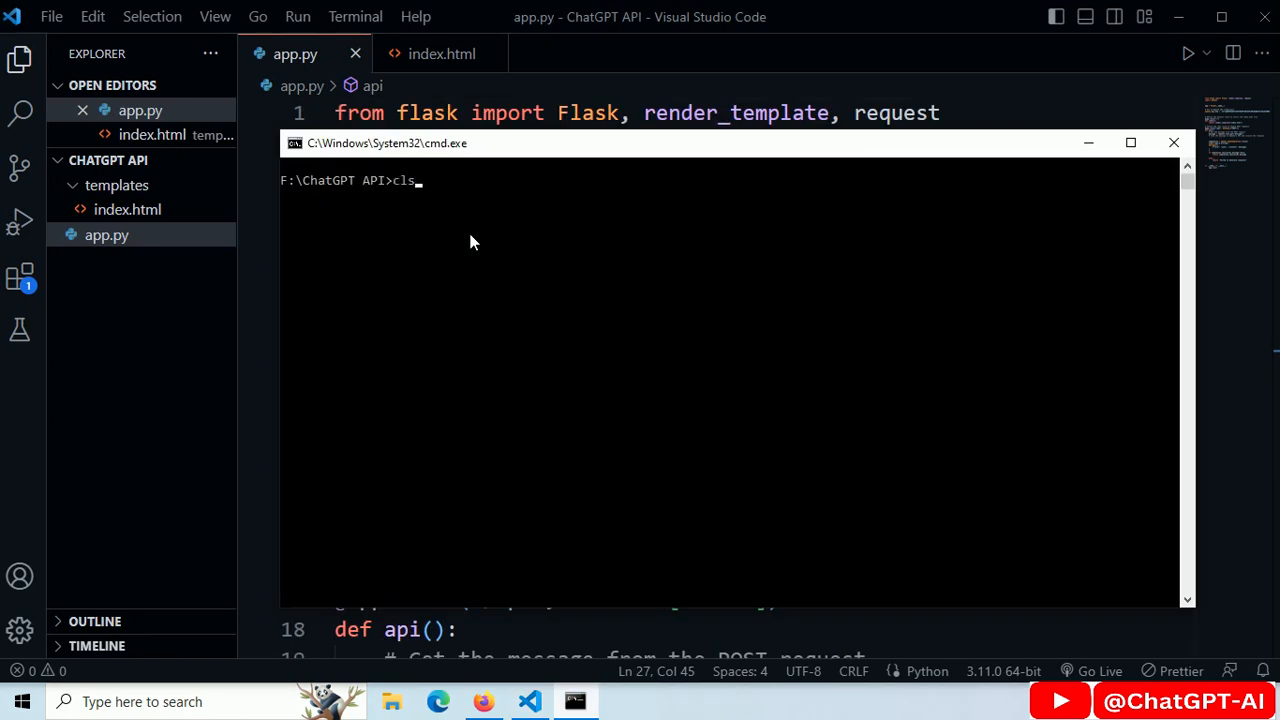
pyautogui.write('python app.py')
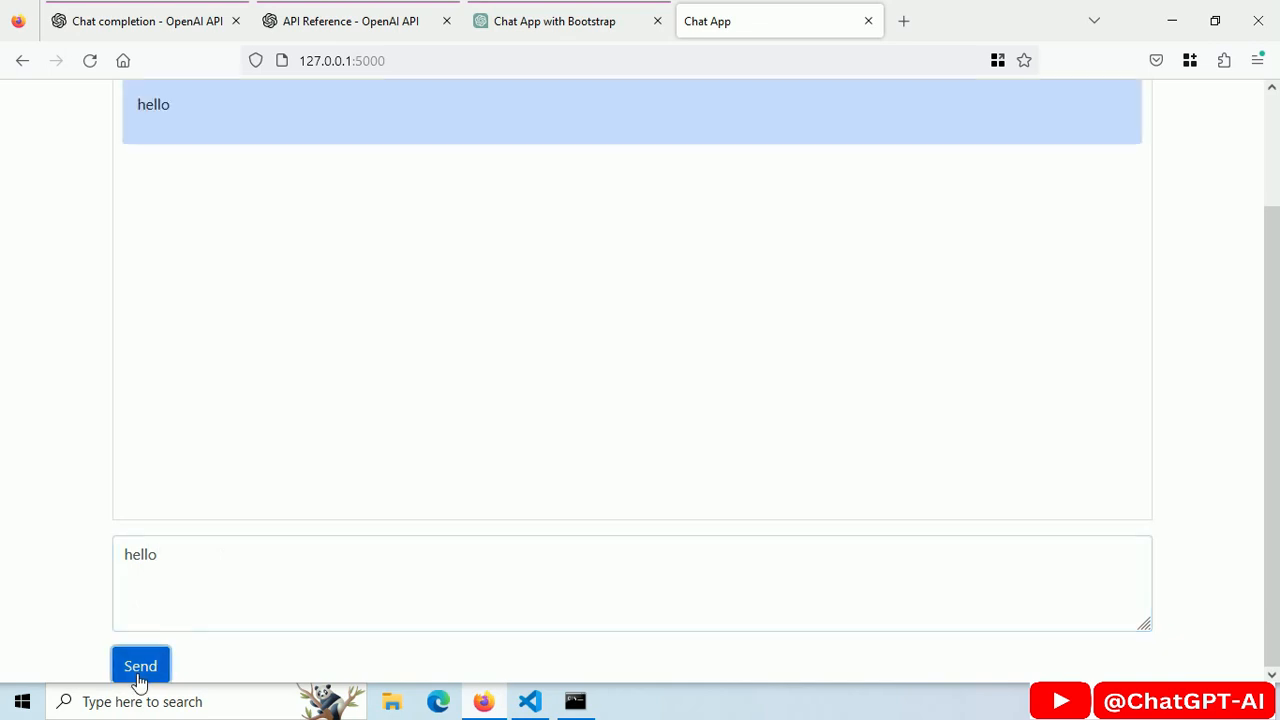
# - Send chatbot messages, including a 'what is a…' question and 'write example code.'
pyautogui.click(140, 665)
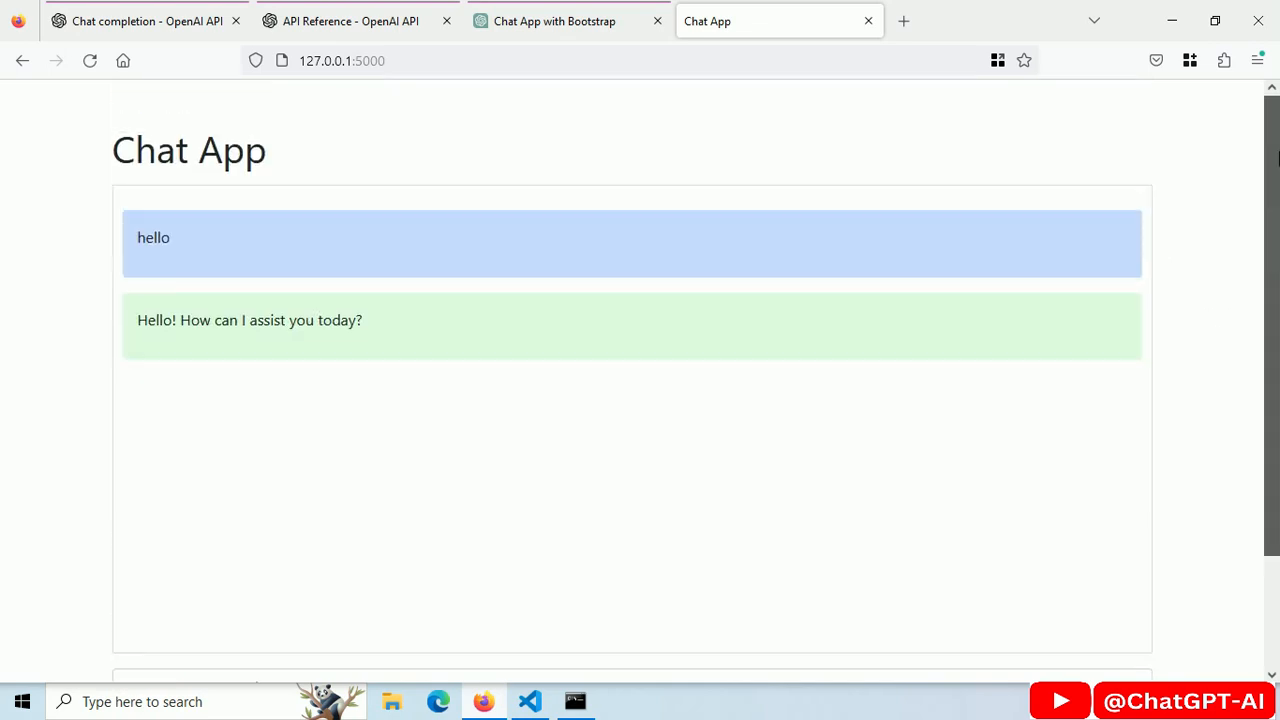
pyautogui.write('what is a')
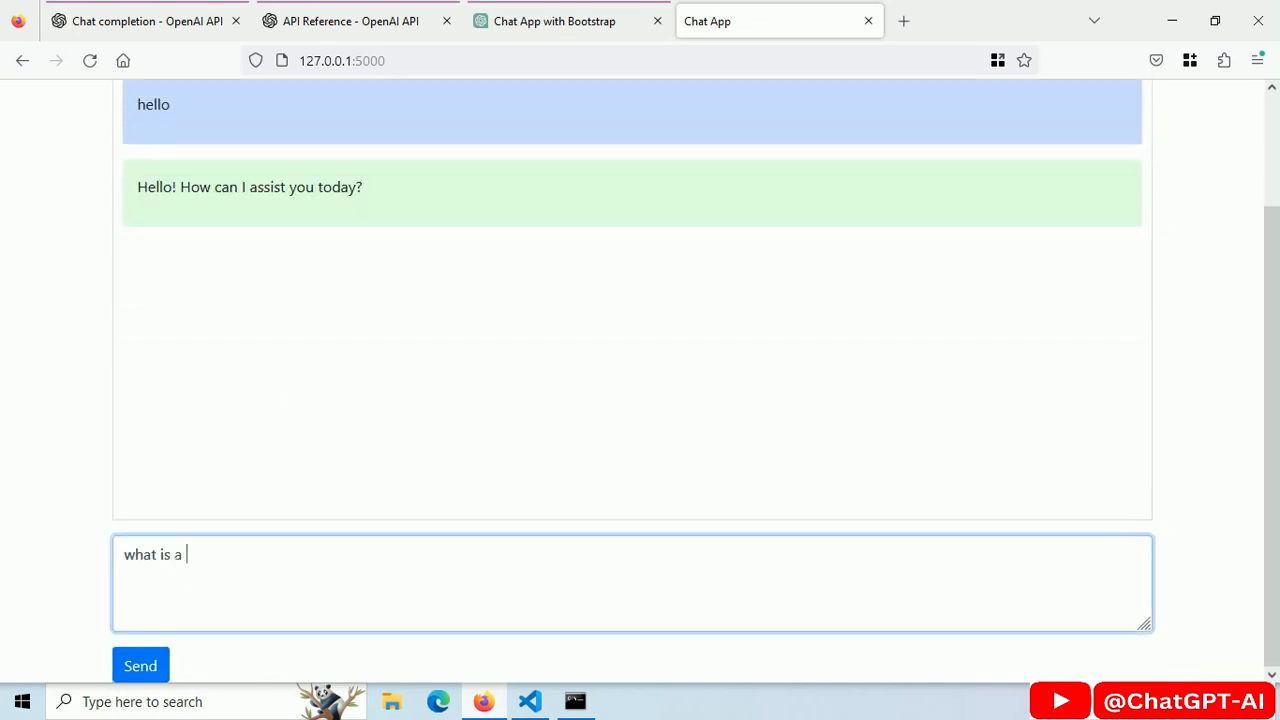
pyautogui.click(140, 665)
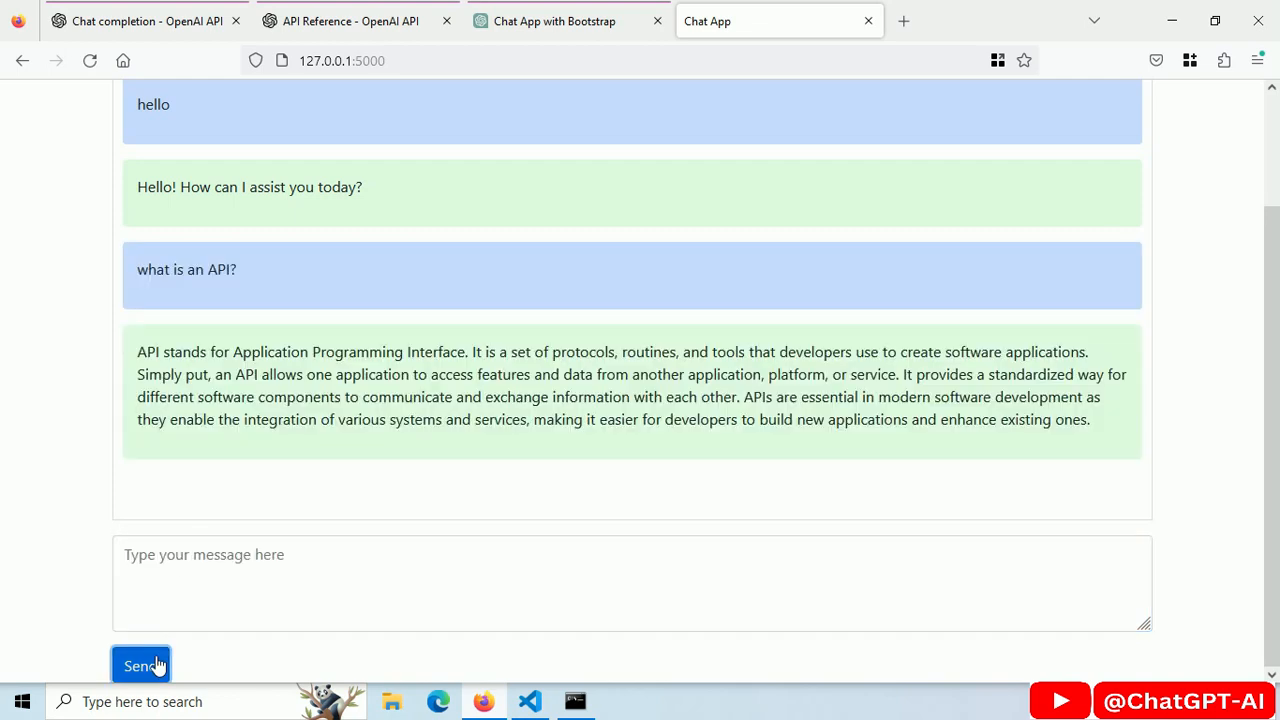
pyautogui.write('write example code.')
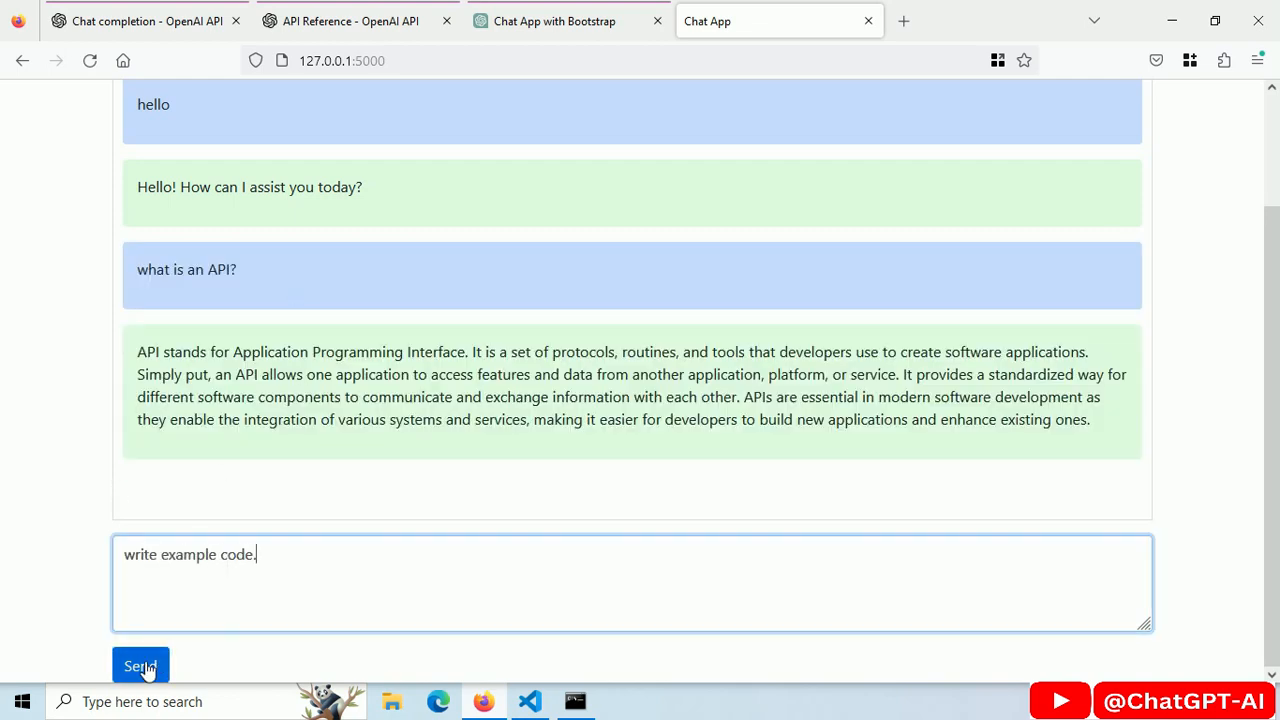
pyautogui.click(140, 666)
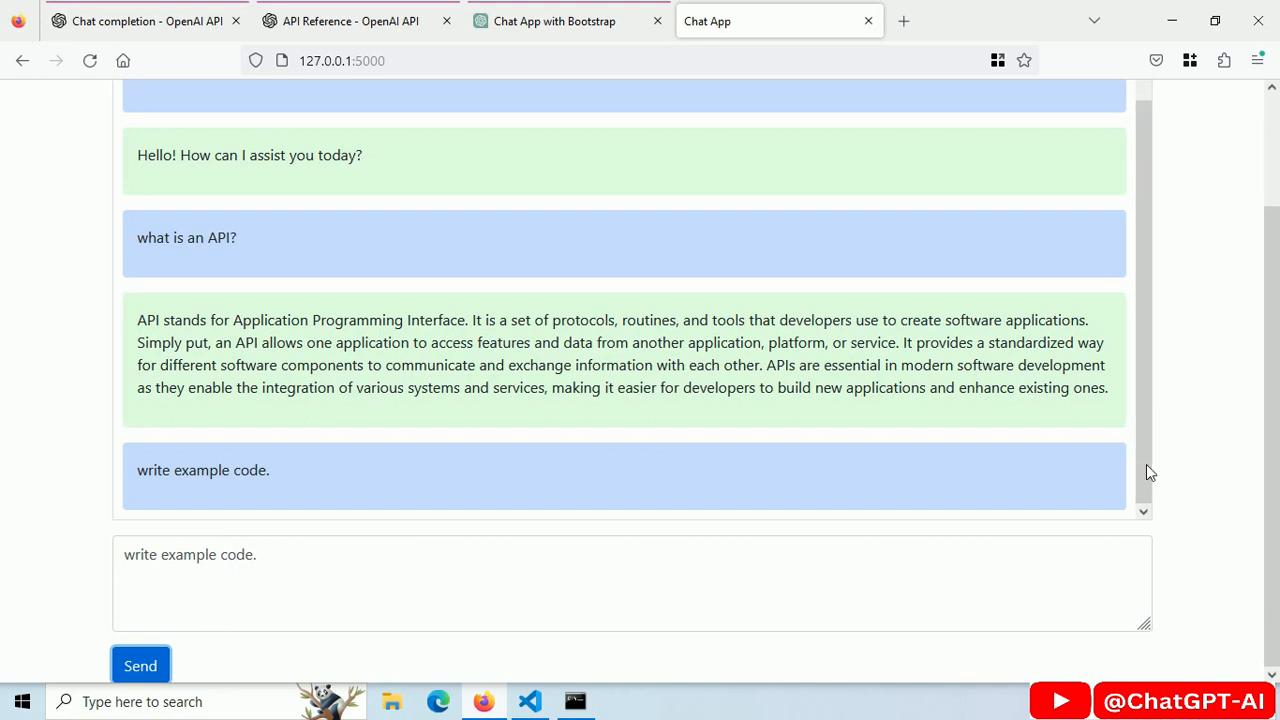
pyautogui.click(140, 665)
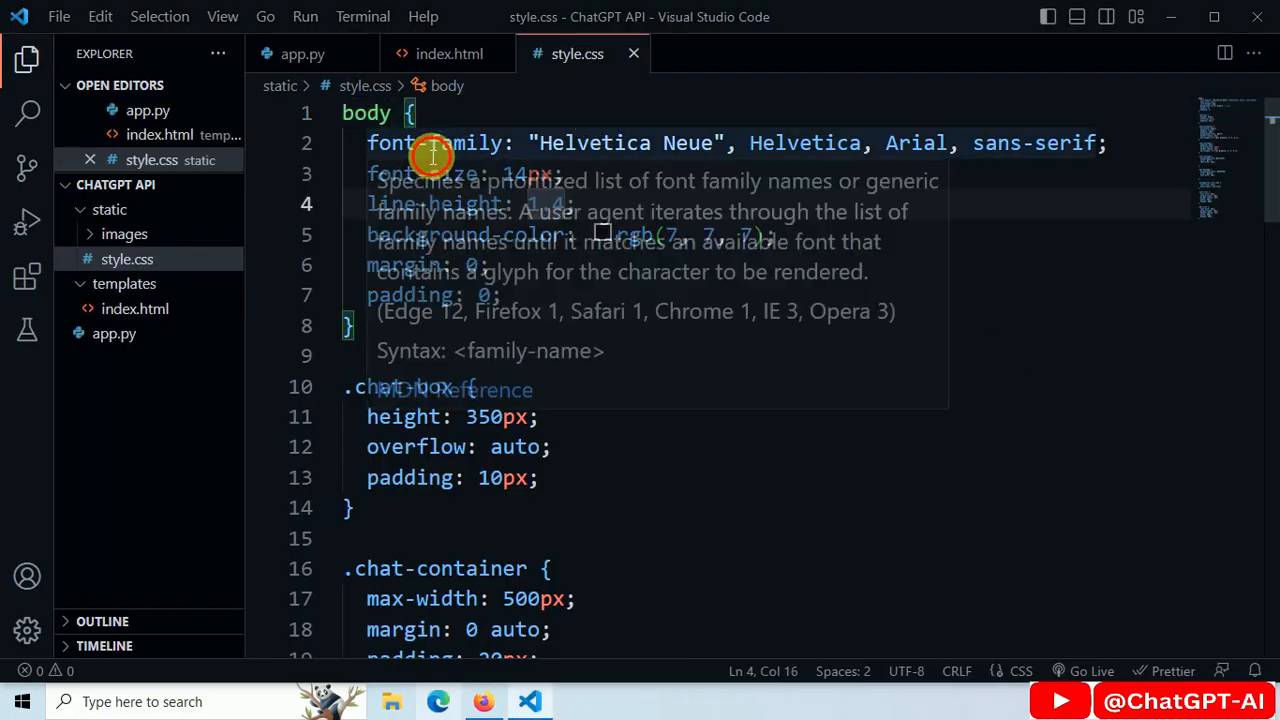
# - Review style.css down to the .user-icon and .bot-icon avatar rules, then view index.html
pyautogui.scroll(-3)
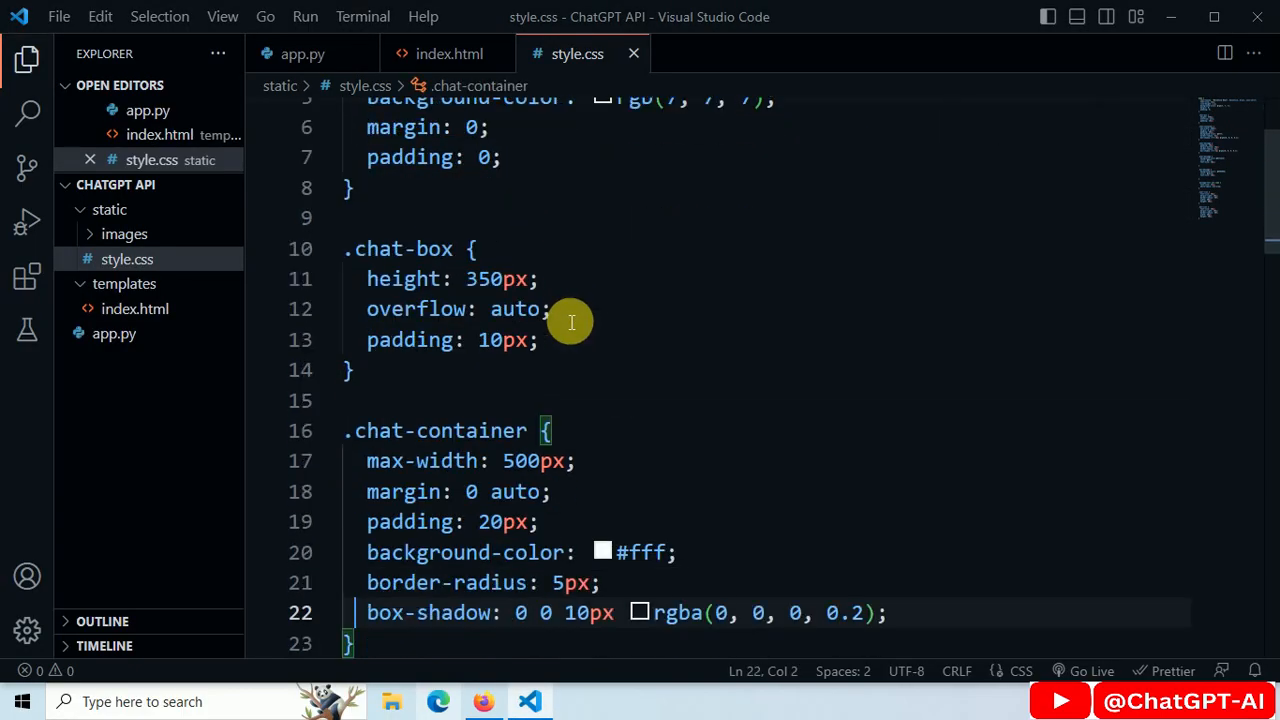
pyautogui.scroll(-3)
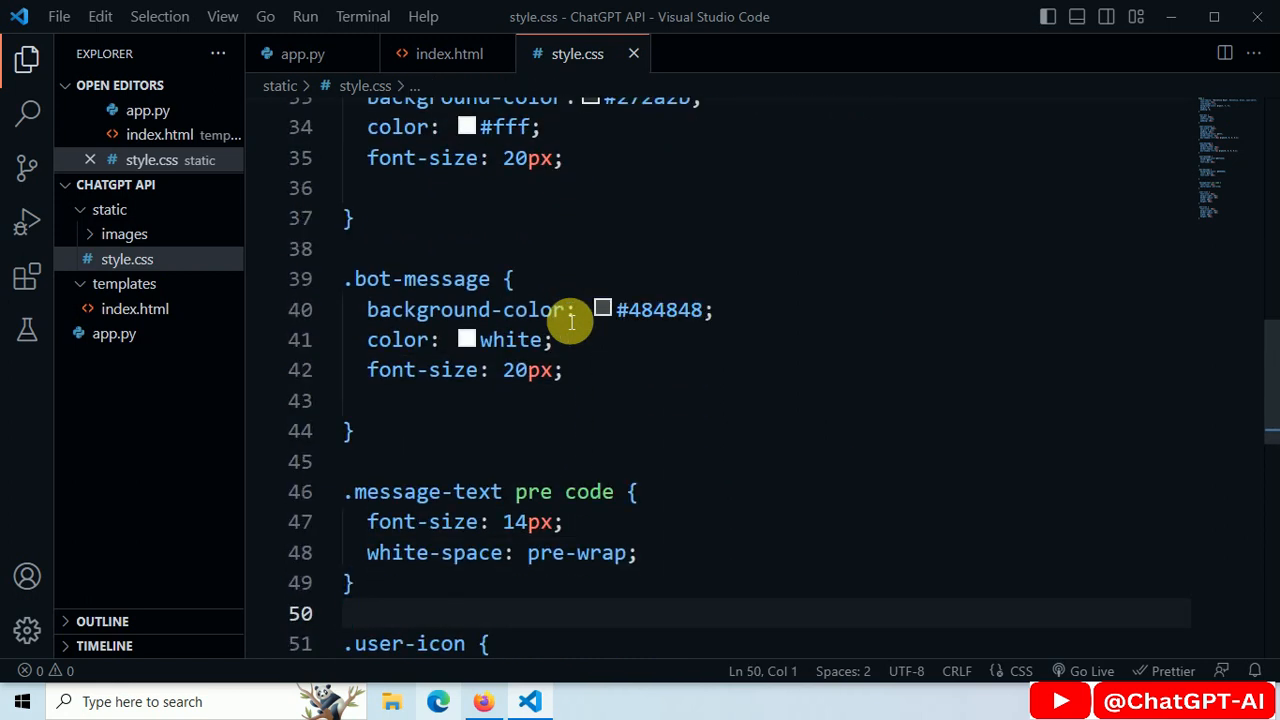
pyautogui.scroll(-3)
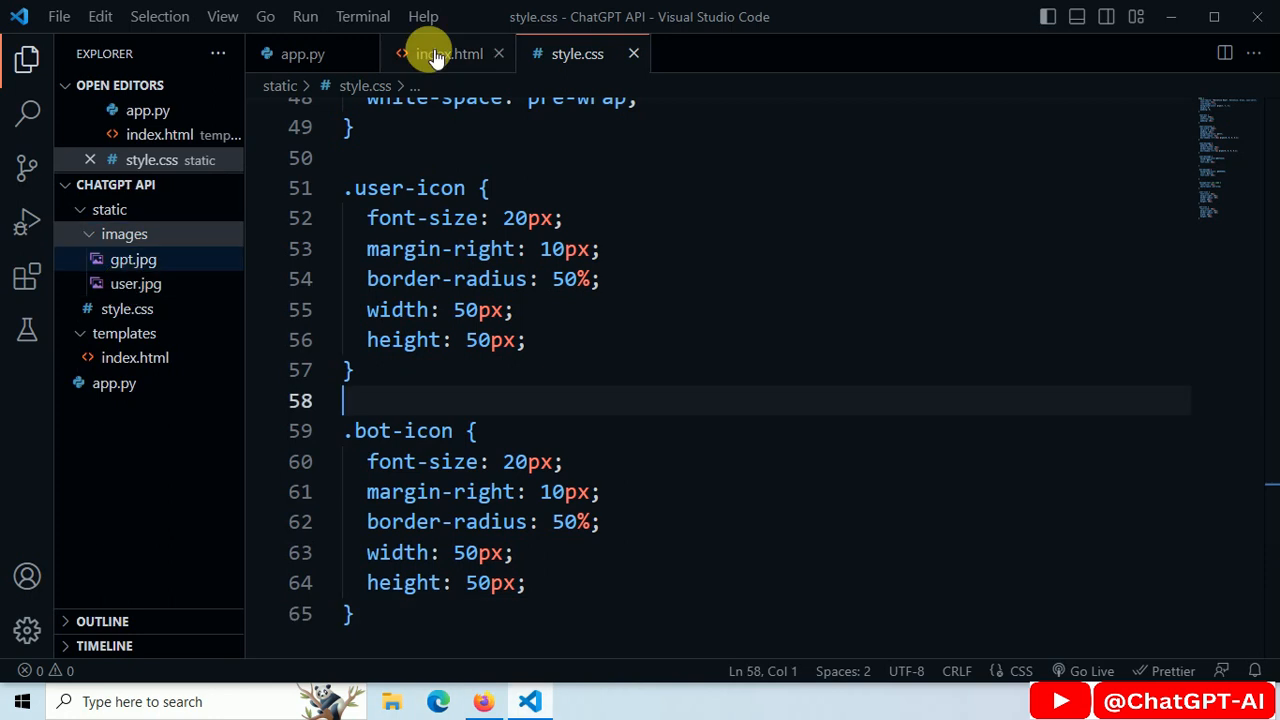
pyautogui.click(448, 53)
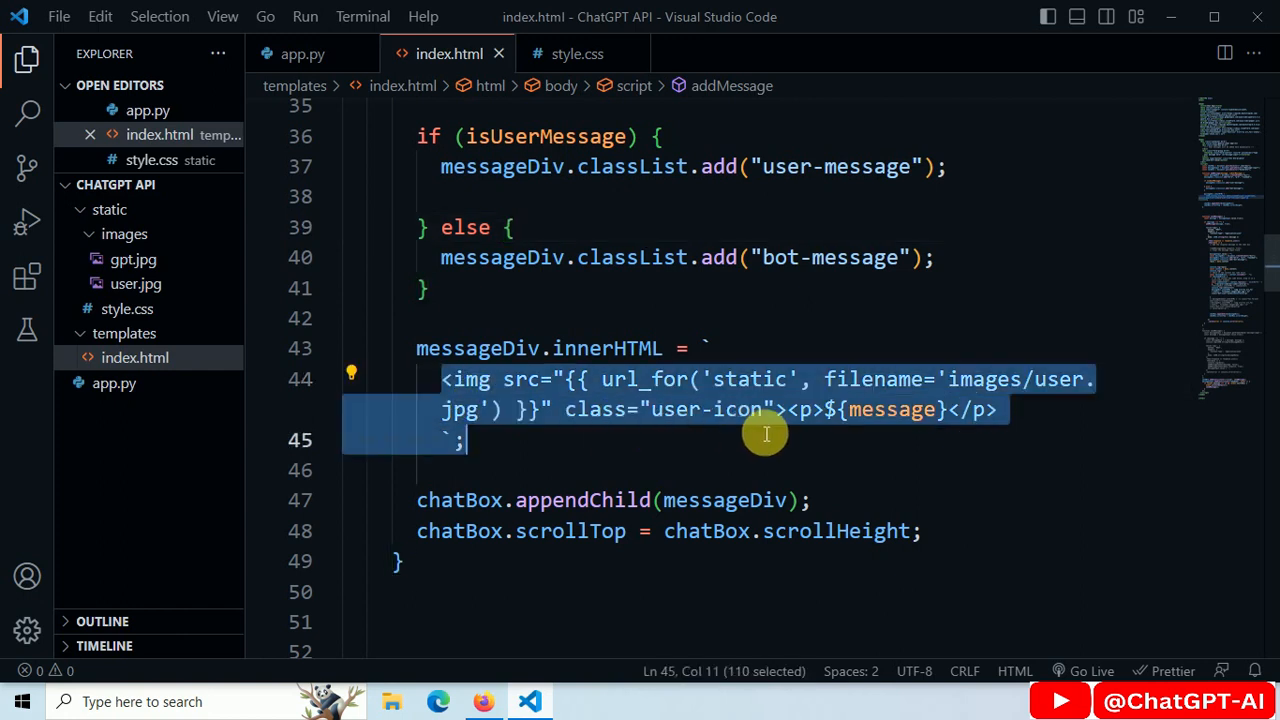
pyautogui.scroll(-3)
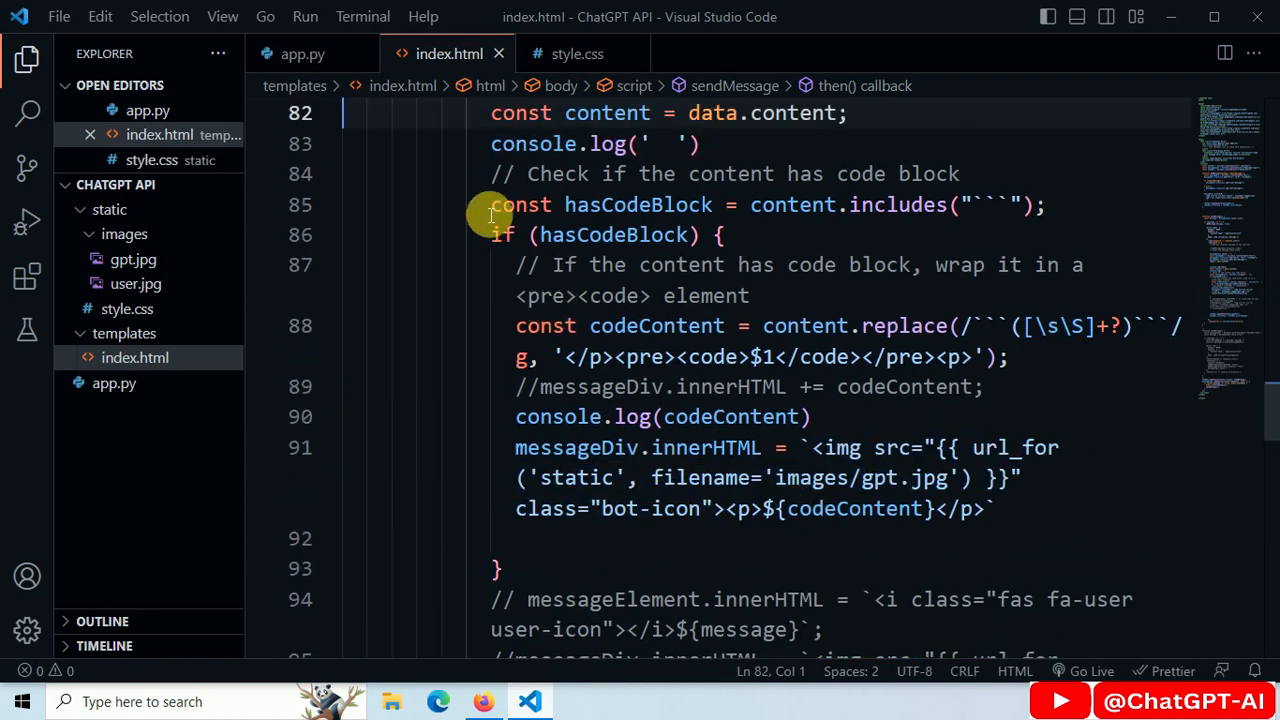
pyautogui.moveTo(491, 204); pyautogui.dragTo(499, 568)
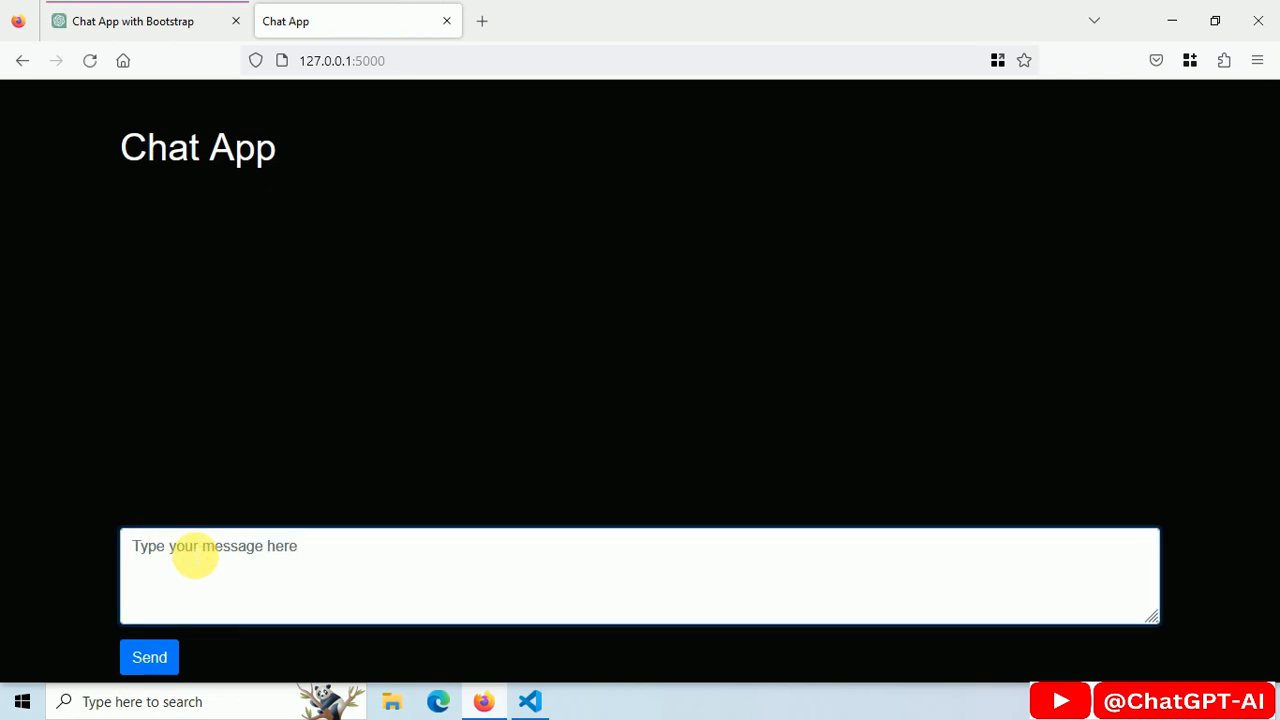
# - Send 'write python code to add two numbers.' and scroll through the code-and-output reply
pyautogui.write('write python code to')
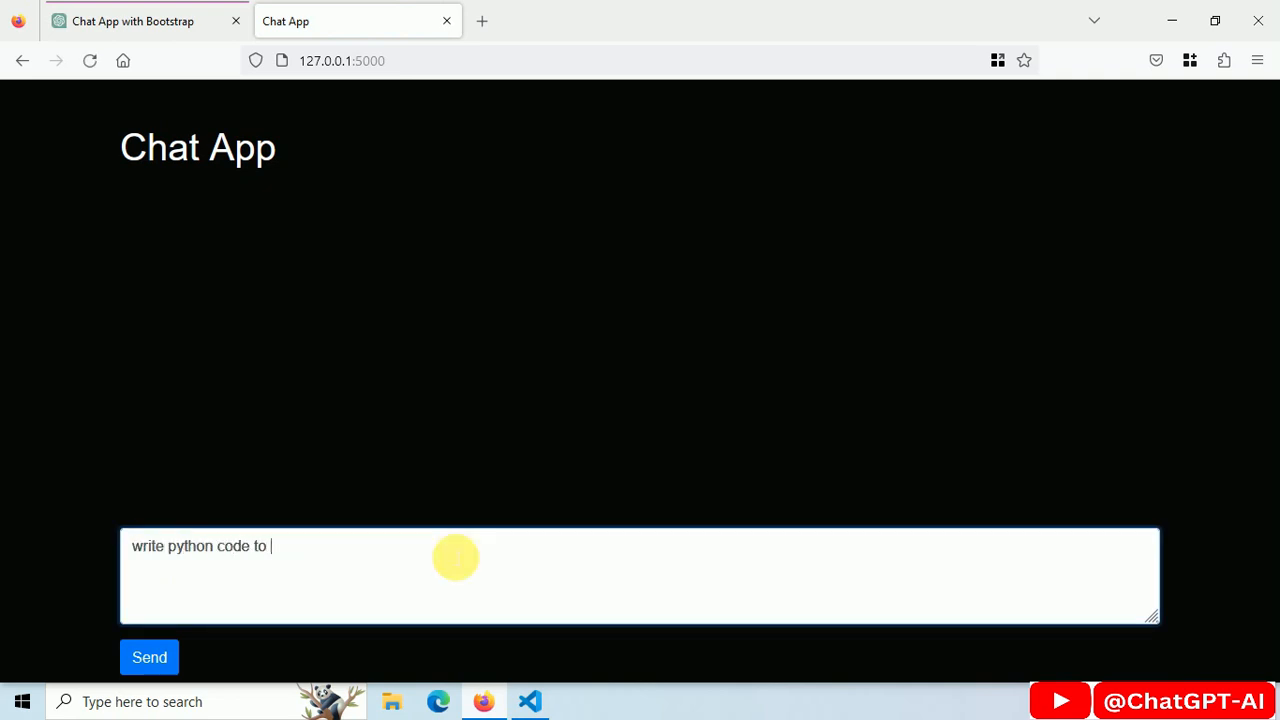
pyautogui.click(149, 657)
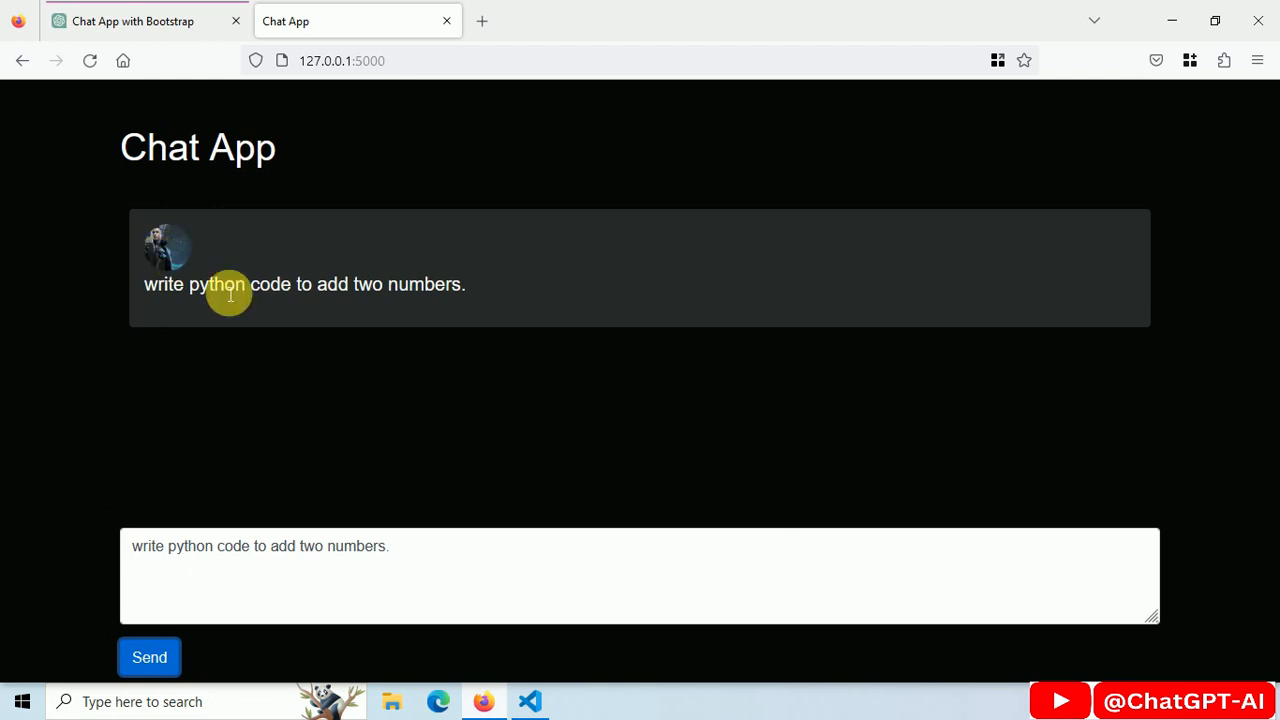
pyautogui.click(149, 657)
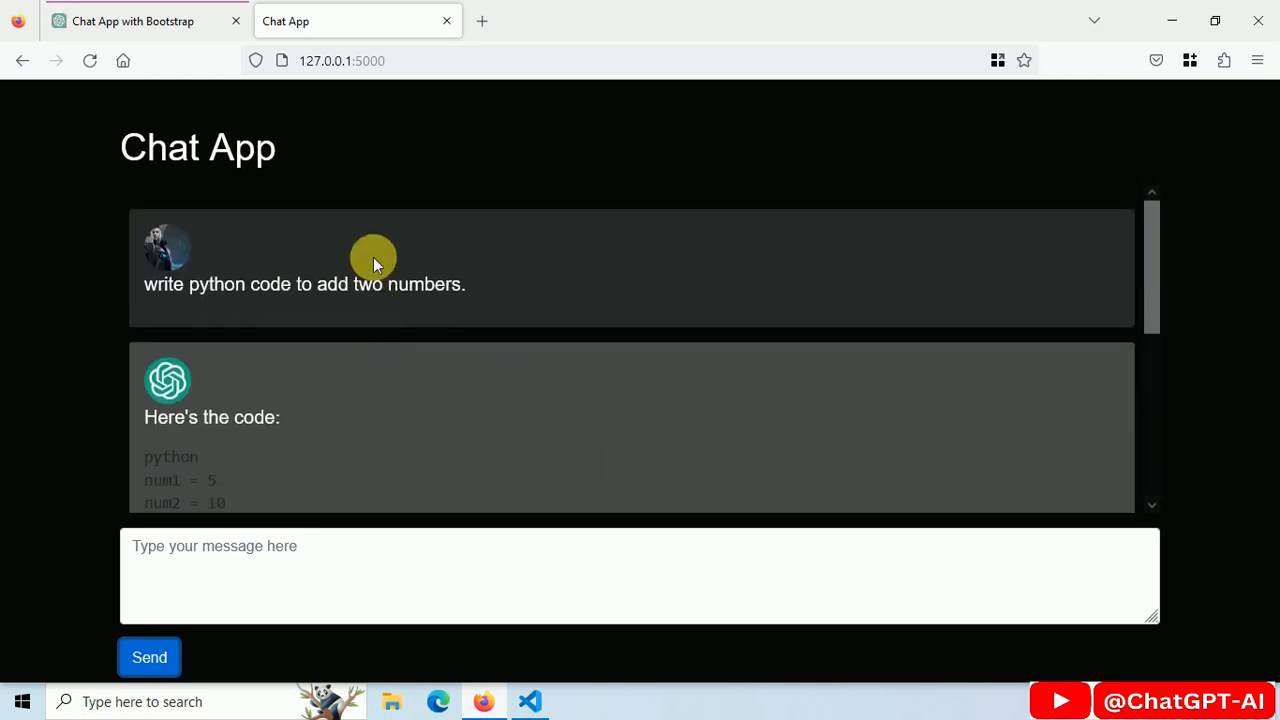
pyautogui.scroll(-3)
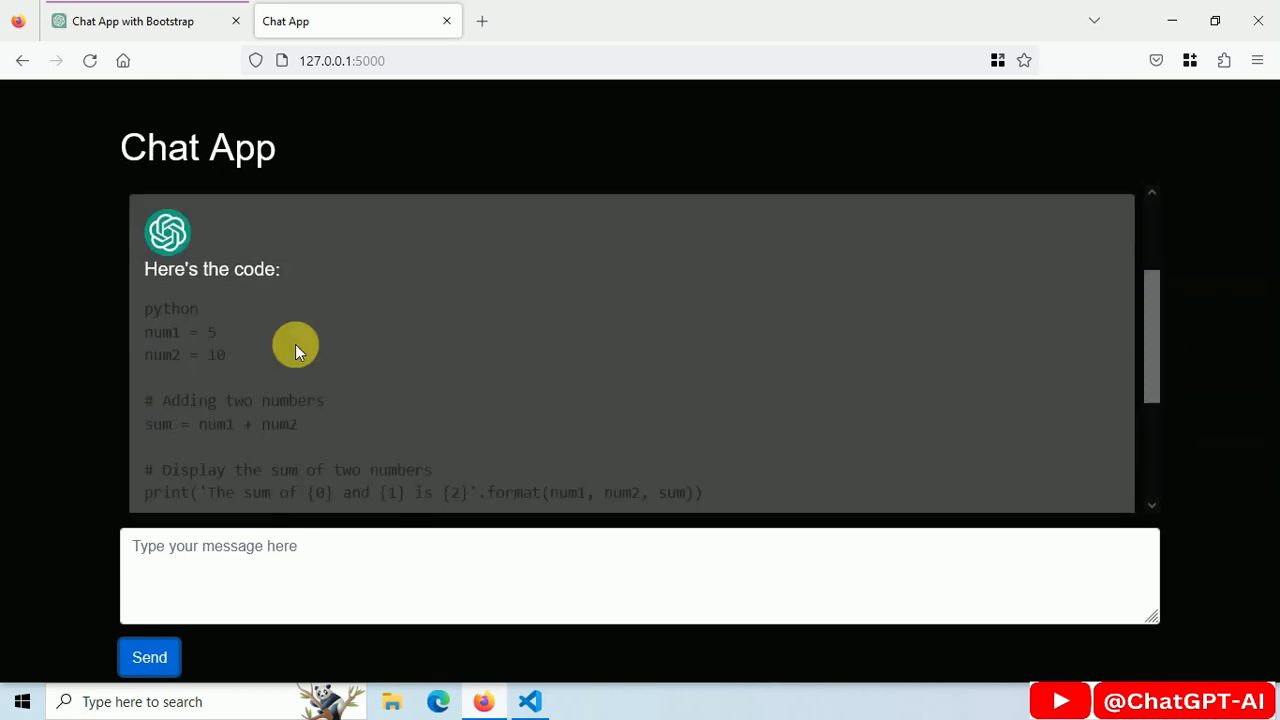
pyautogui.moveTo(206, 355)
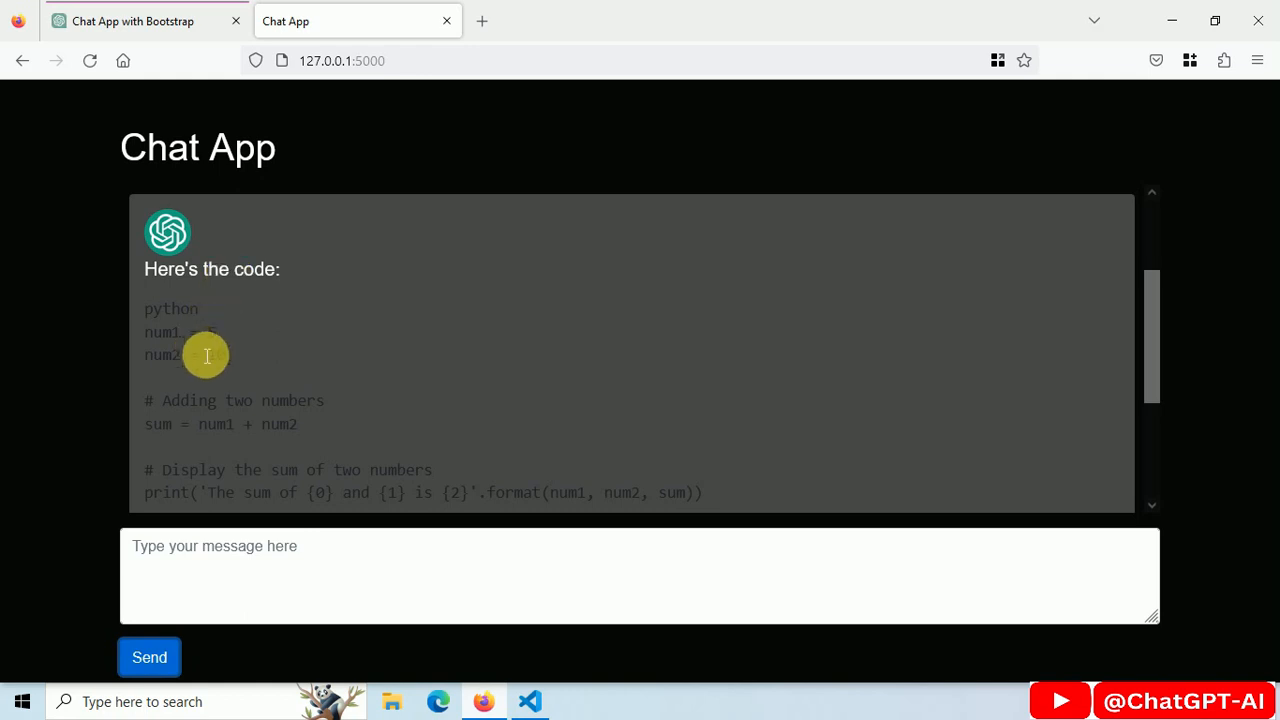
pyautogui.scroll(-3)
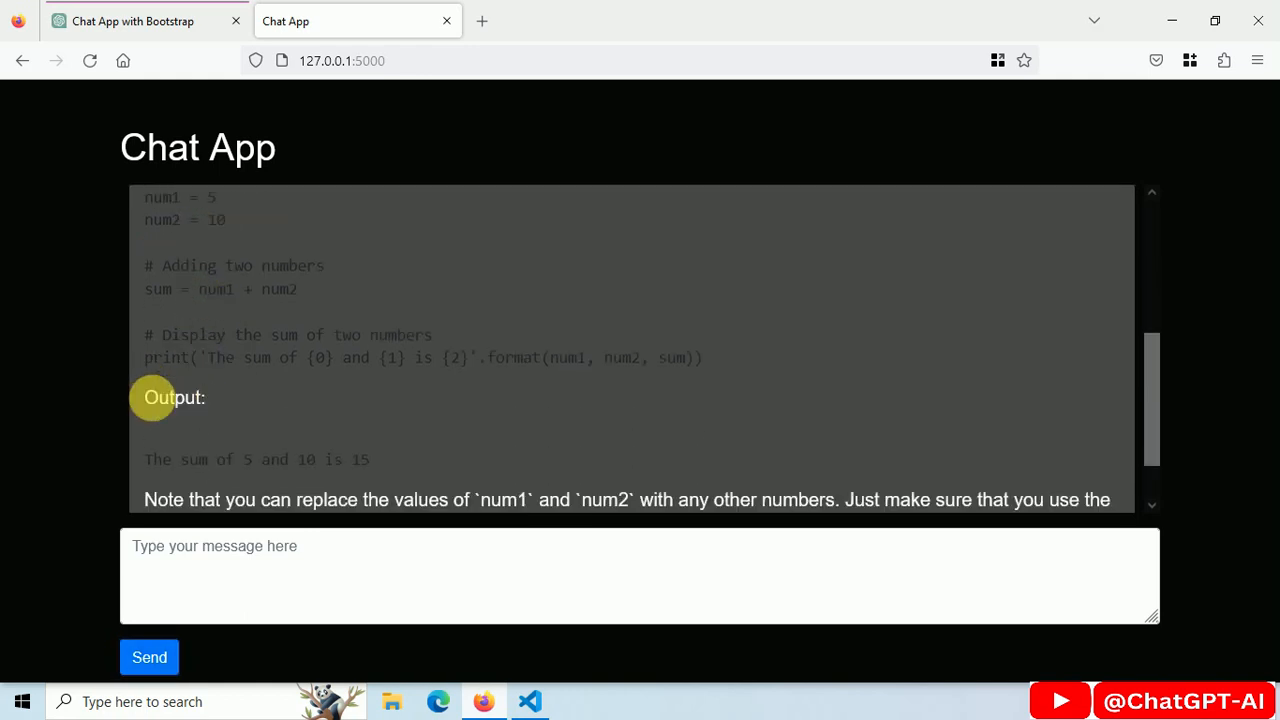
pyautogui.scroll(-3)
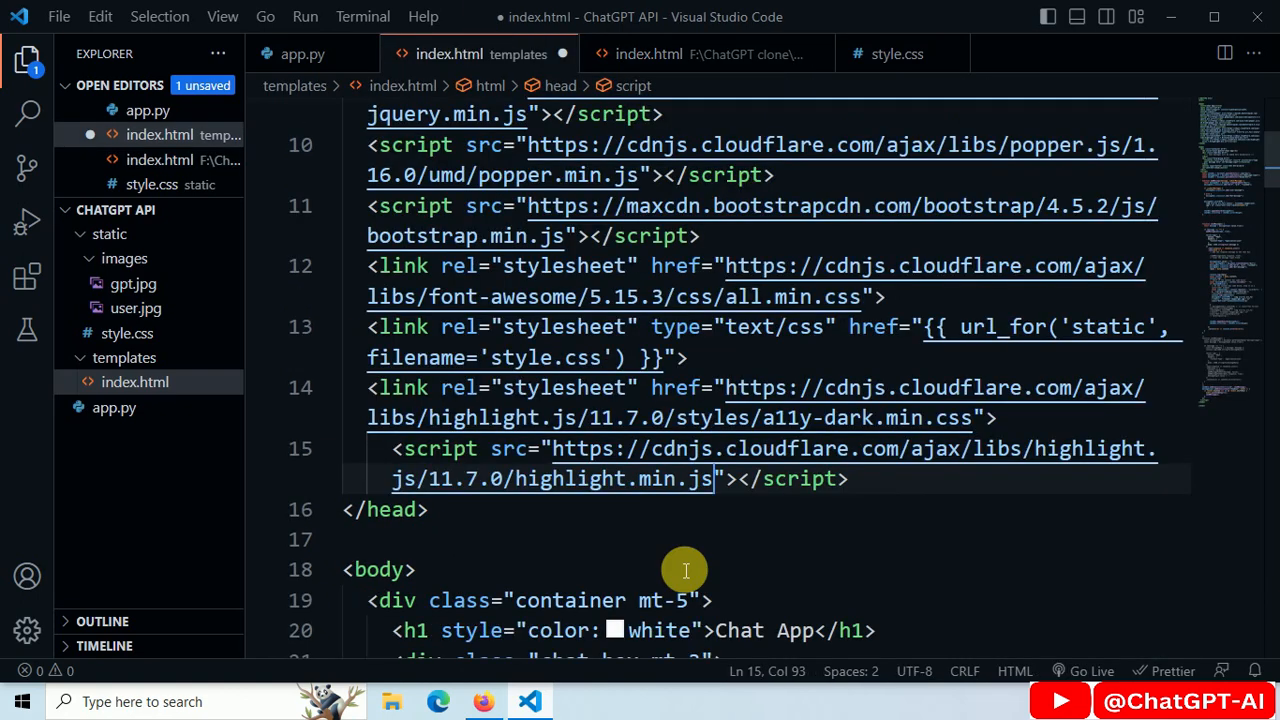
# - Open a new terminal from the Terminal menu to restart the app
pyautogui.click(362, 16)
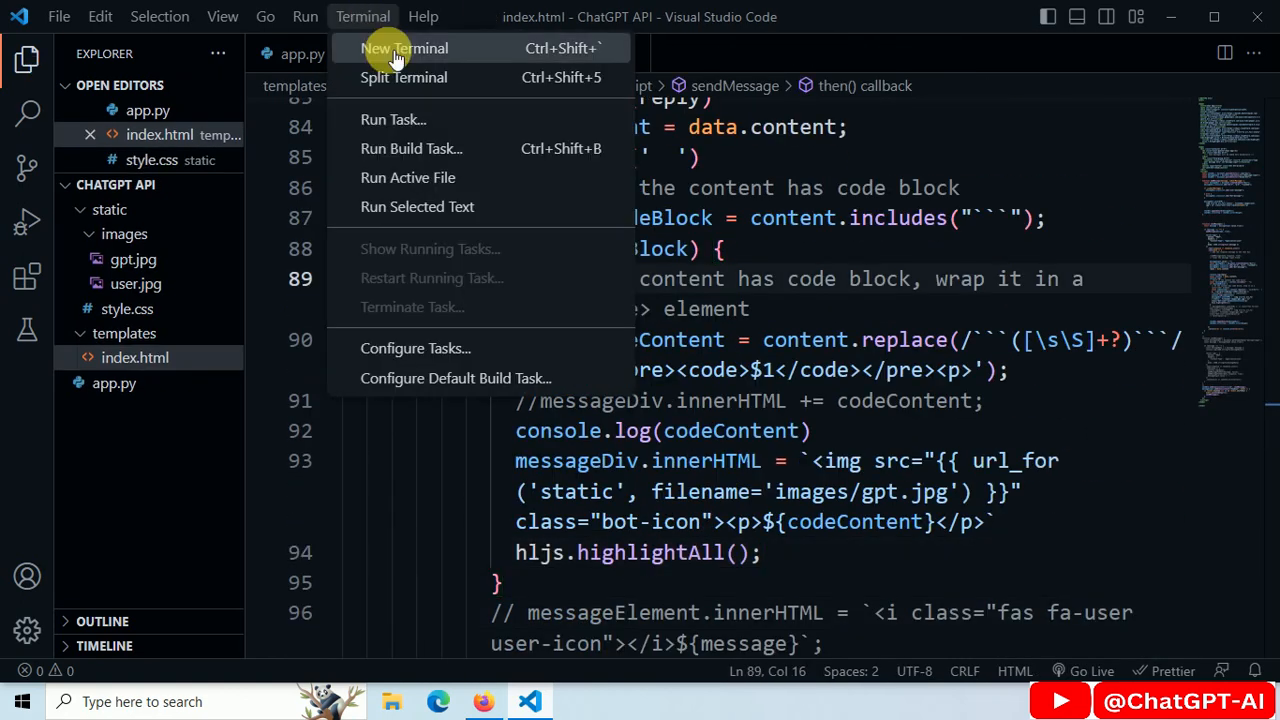
pyautogui.click(403, 48)
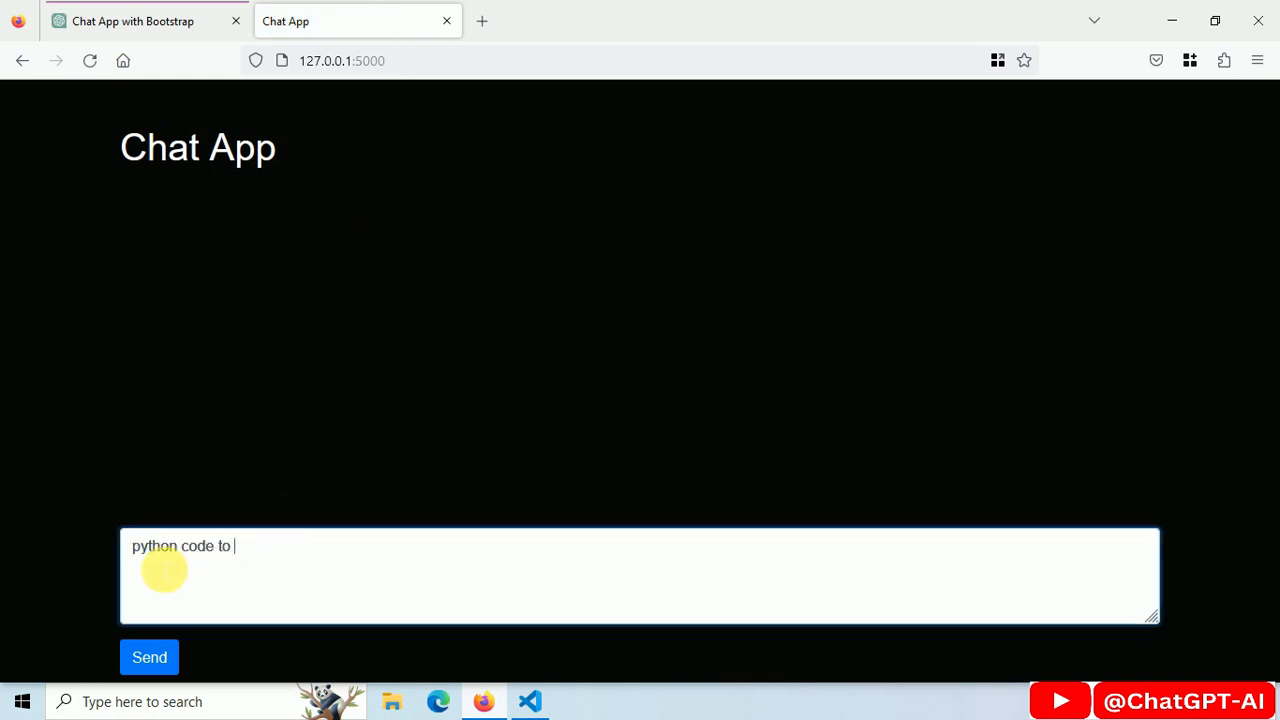
# - Send 'python code to add two numbers.' and scroll to the highlighted code reply
pyautogui.write('add two numbers.')
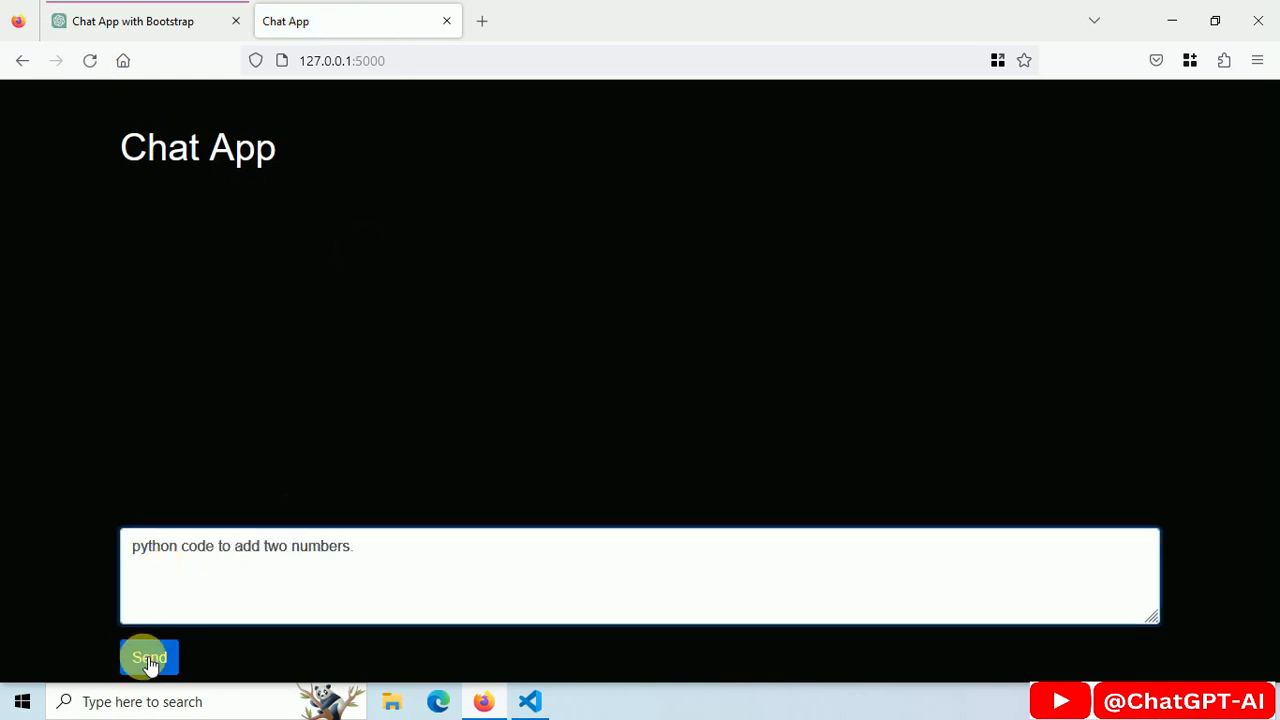
pyautogui.click(149, 657)
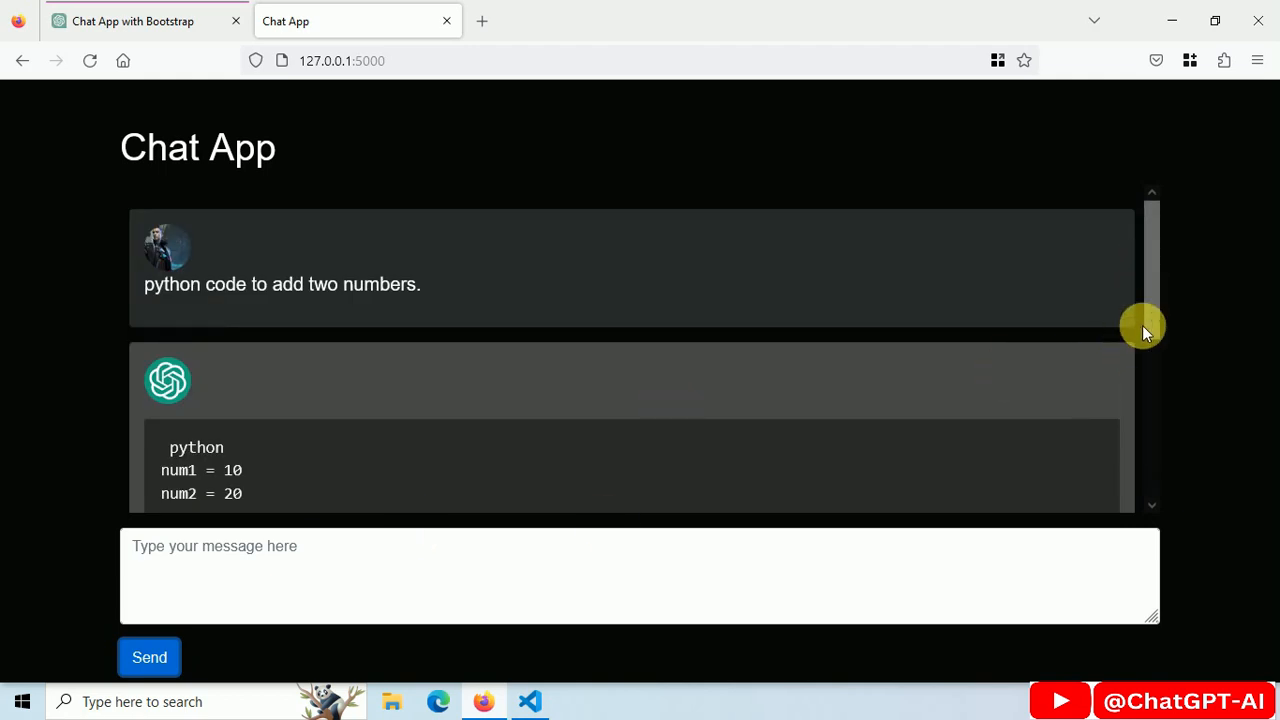
pyautogui.scroll(-3)
pyautogui.write('how to read file in python. exaplain and write code')
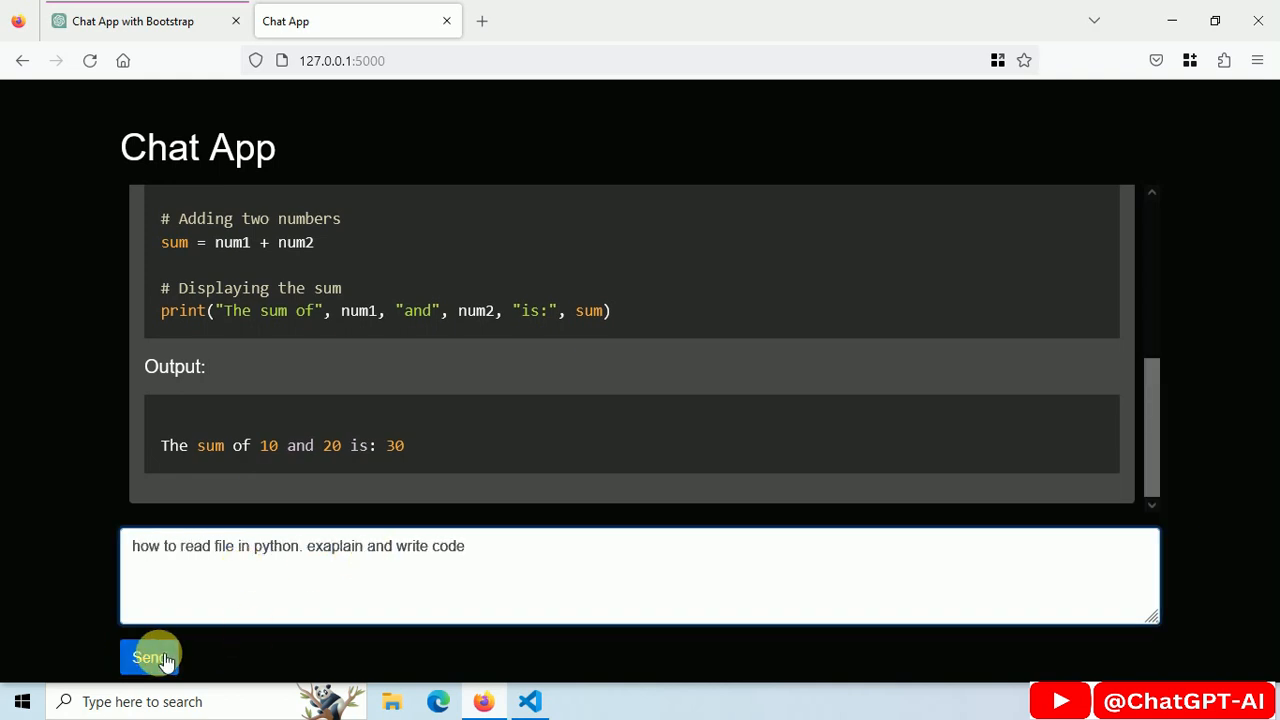
# - Send 'how to read file in python. explain and write code' and scroll through the highlighted open() answer
pyautogui.click(149, 657)
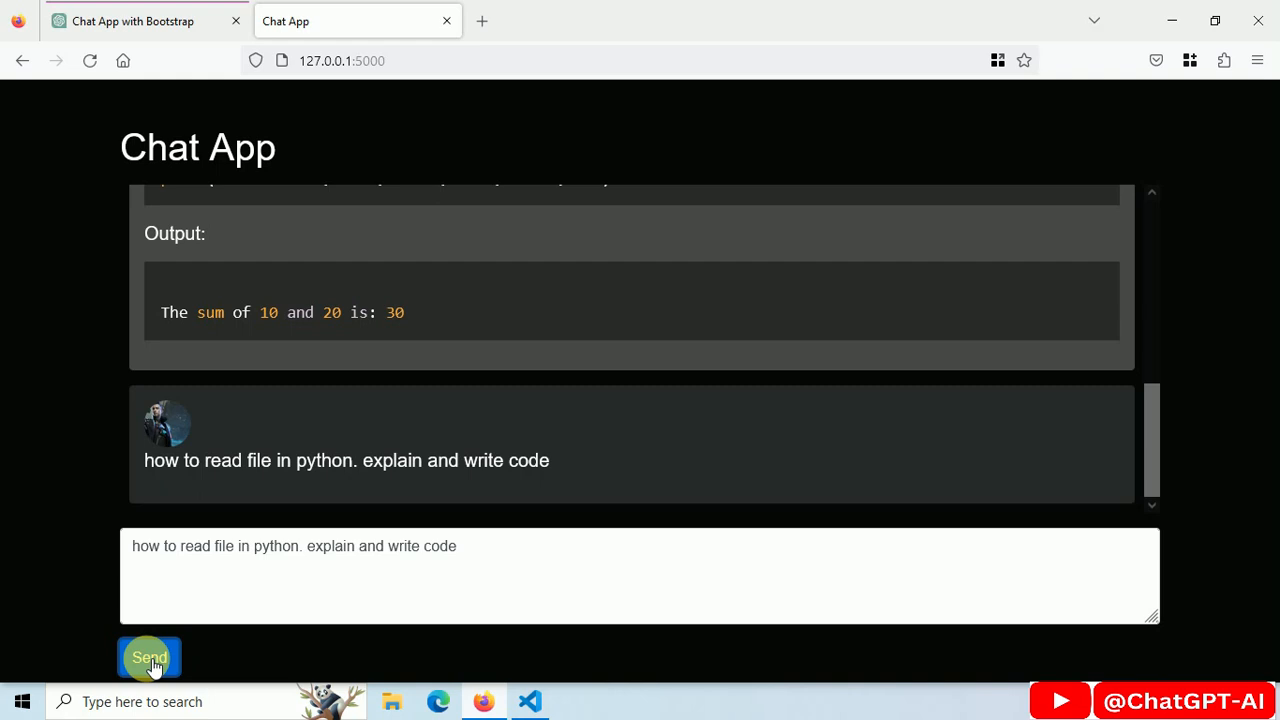
pyautogui.click(149, 657)
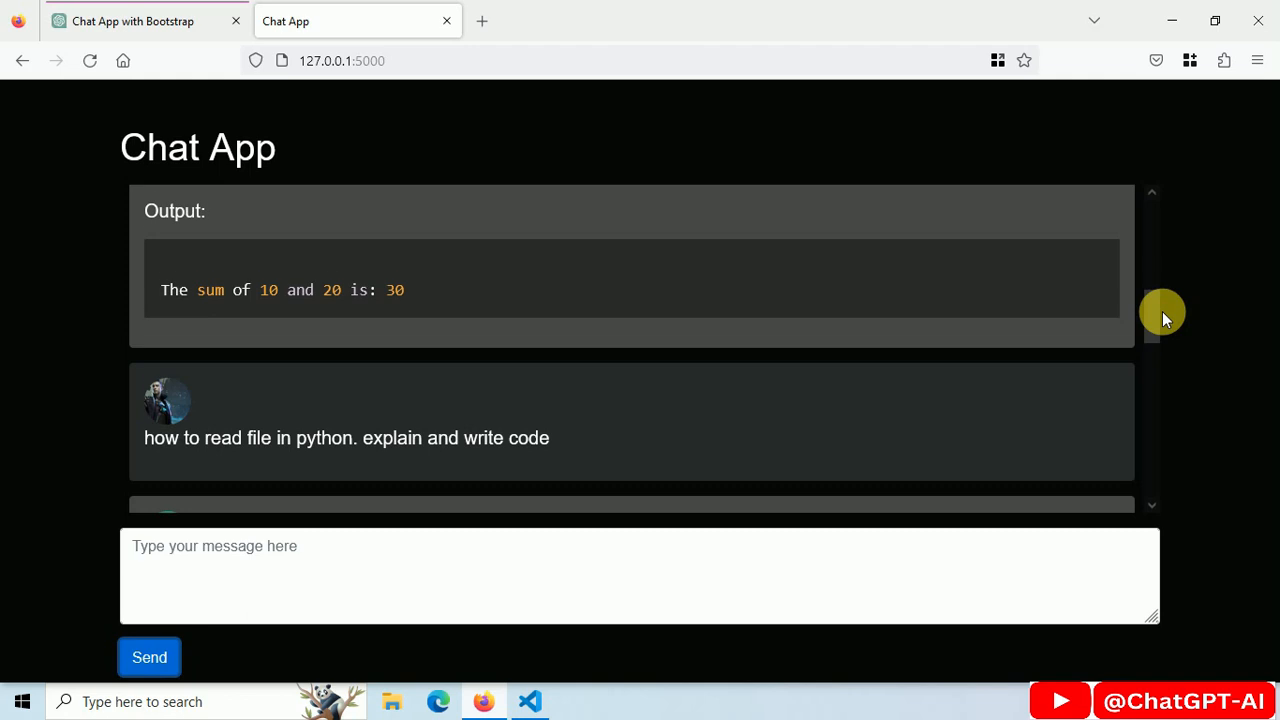
pyautogui.scroll(-3)
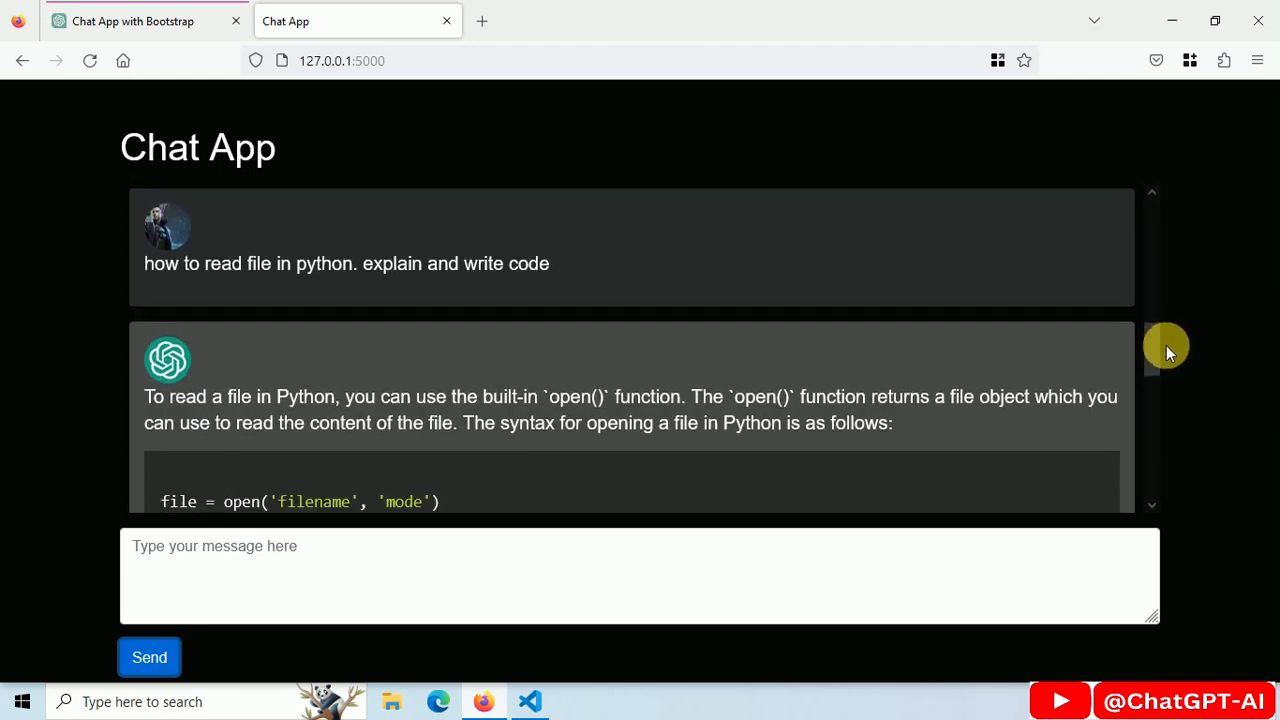
pyautogui.scroll(-3)
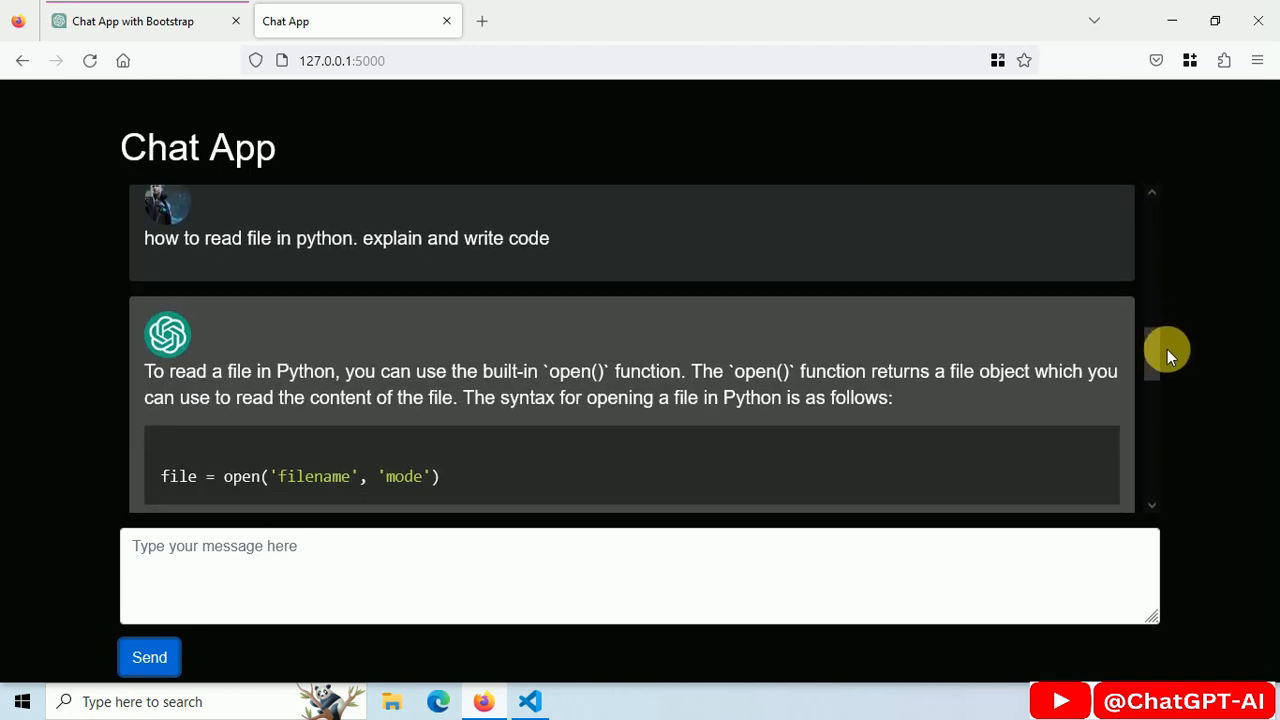
pyautogui.scroll(-3)
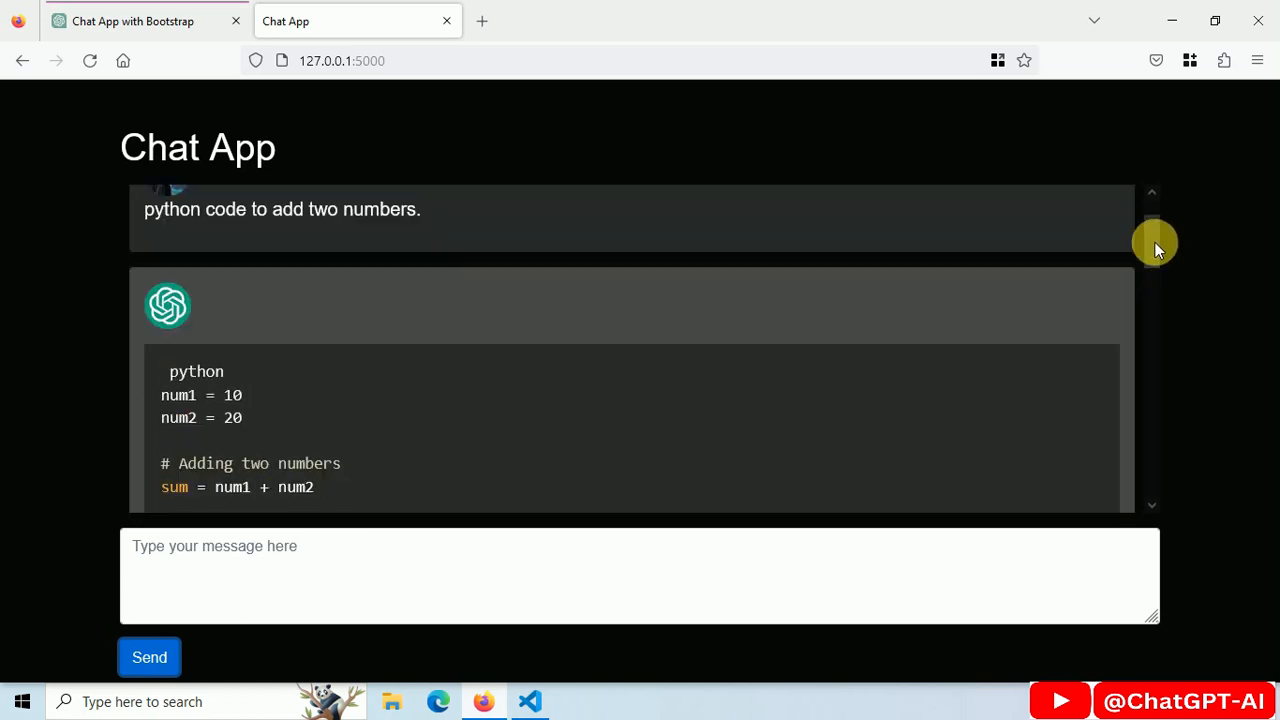
pyautogui.scroll(-3)
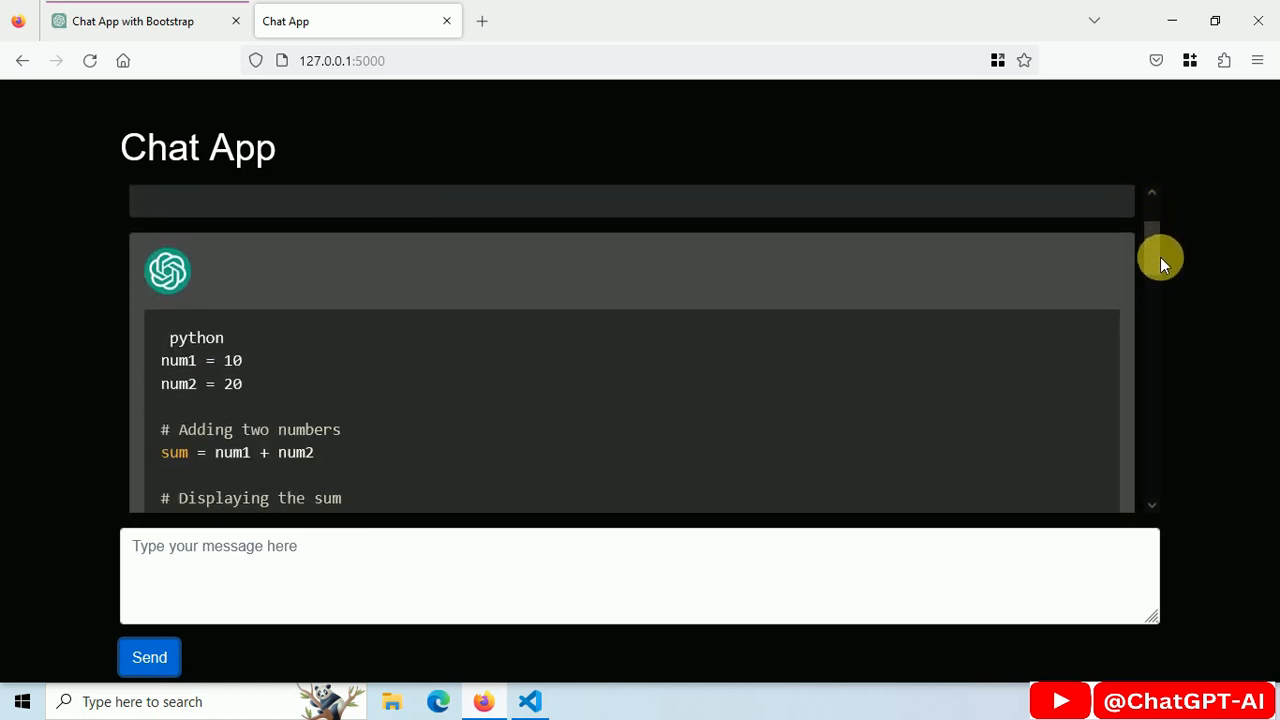